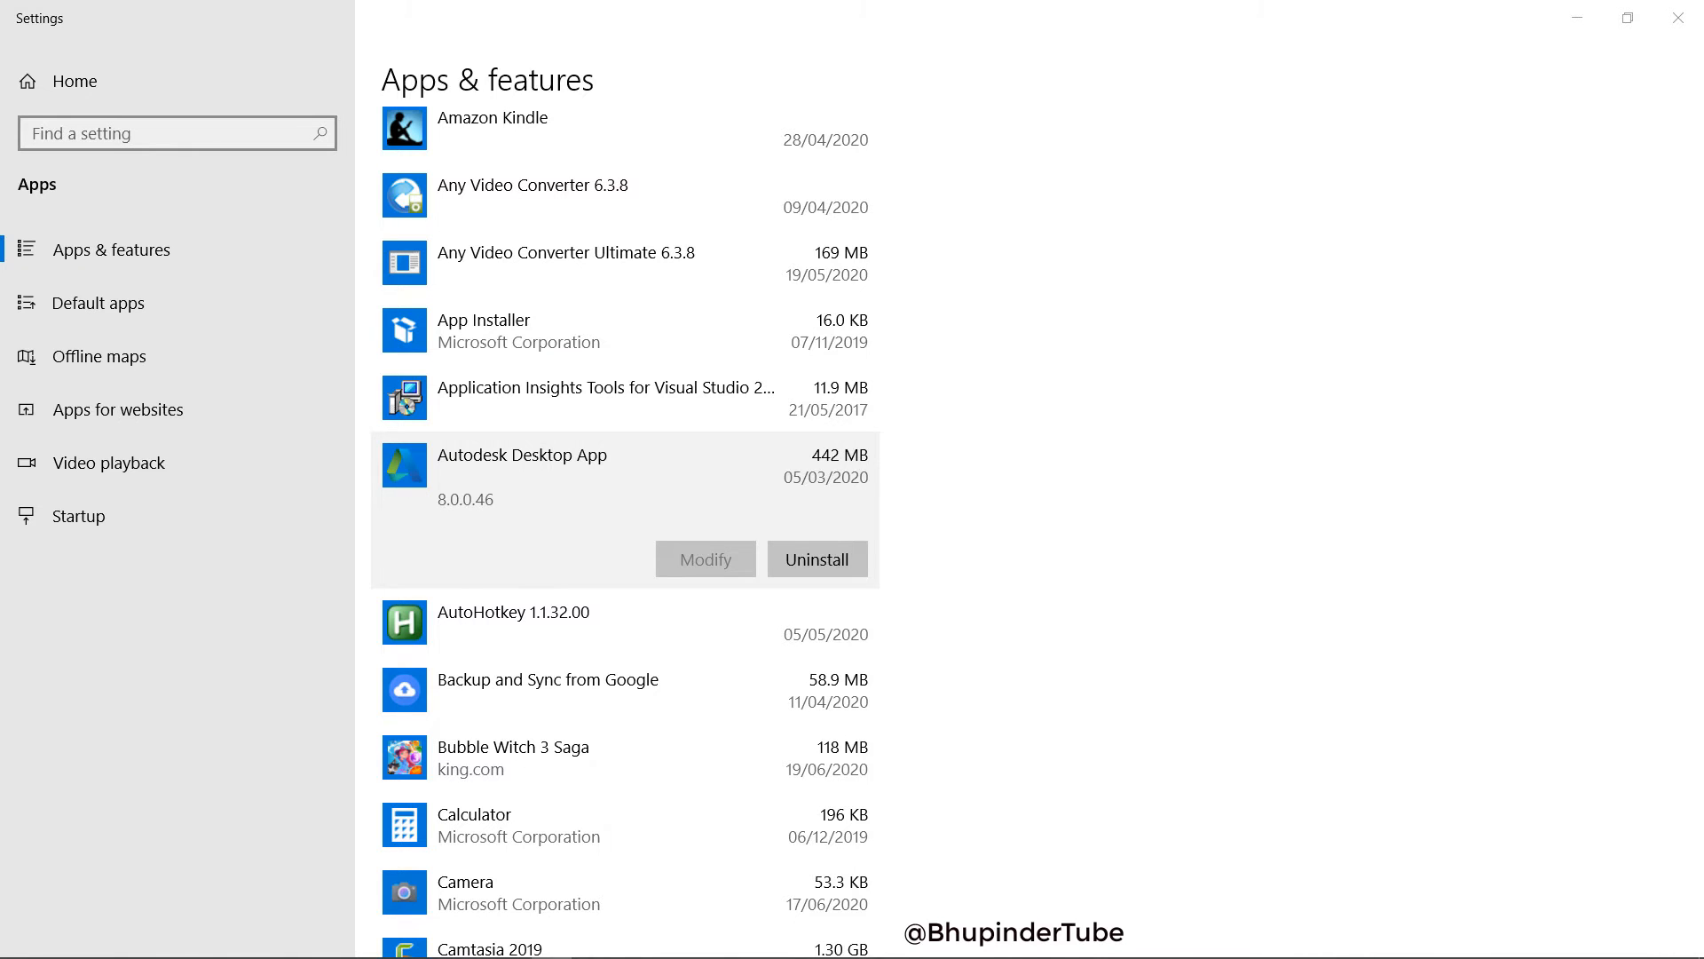
Step: Search the Start menu for "un" to surface Add or remove programs
{"action": "left_click", "coordinate": [18, 938]}
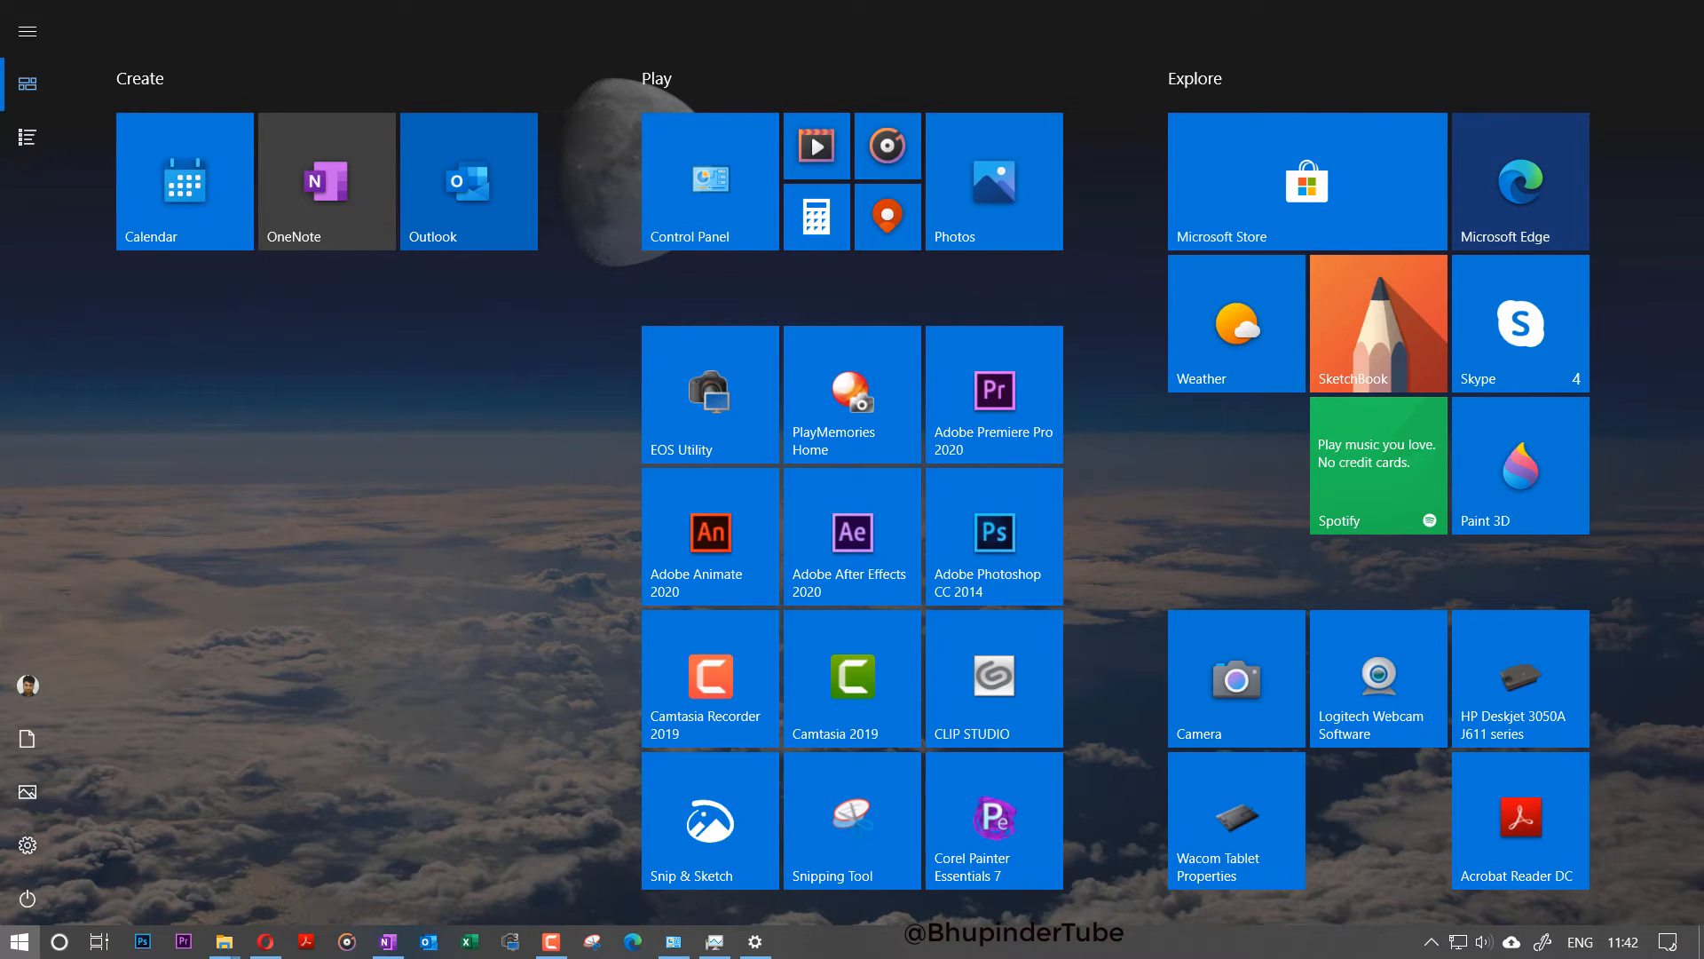
{"action": "type", "text": "un"}
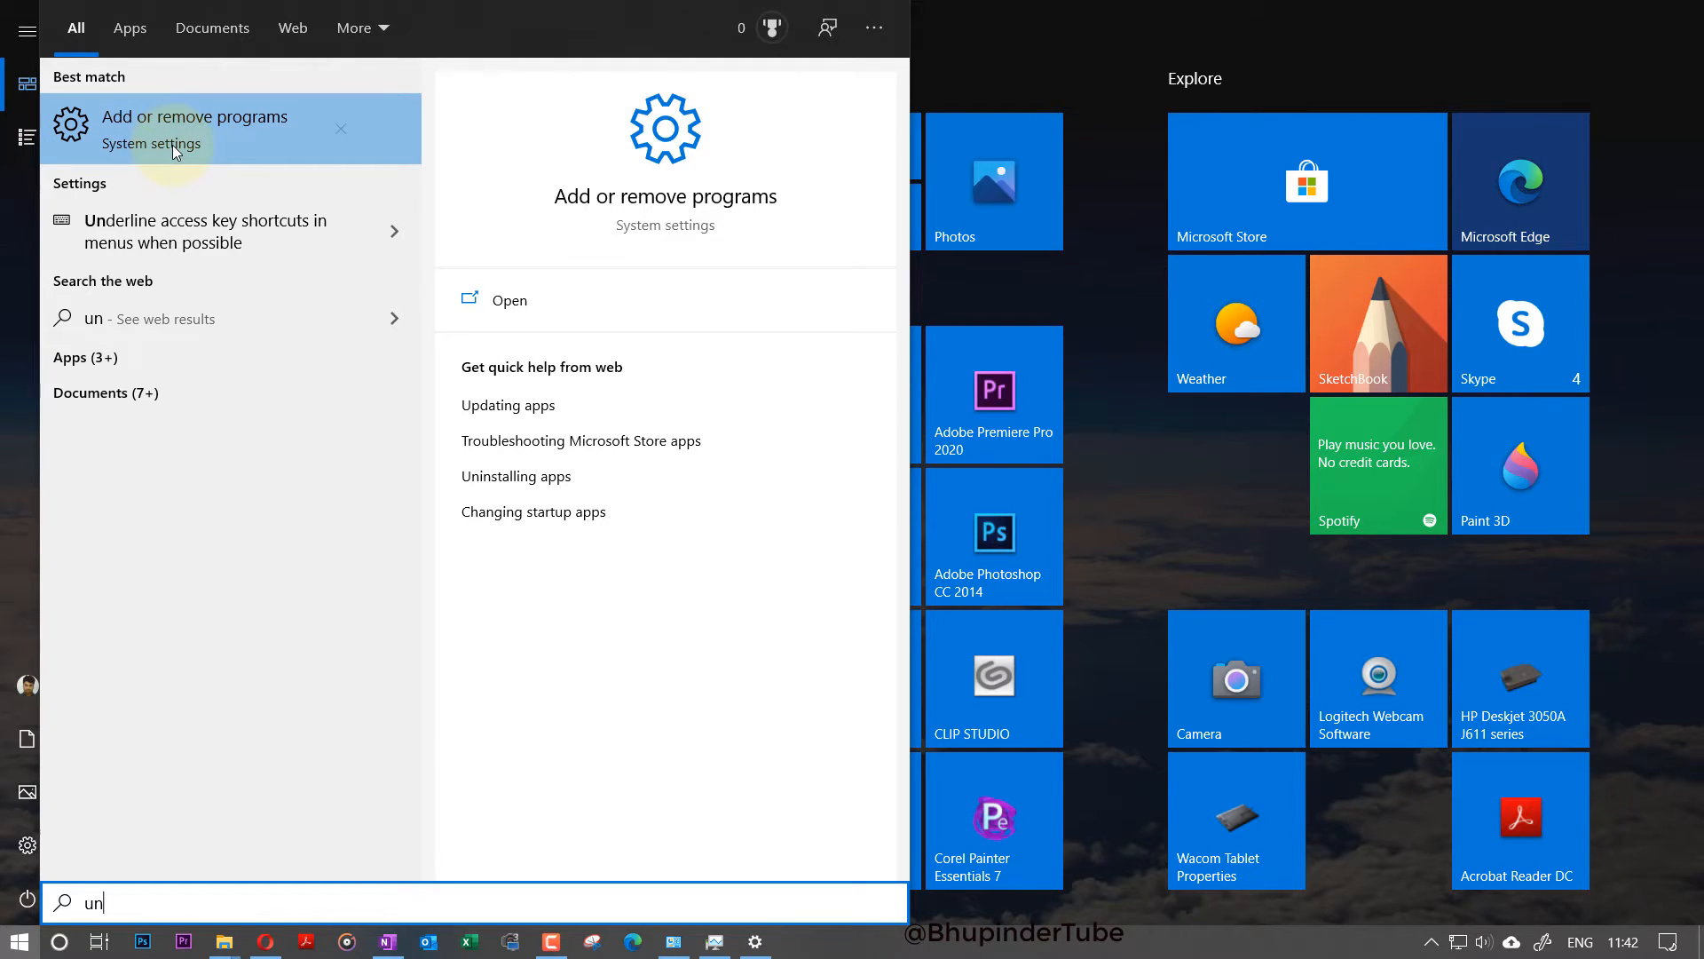
Step: Show Apps & features and expand the Autodesk Desktop App entry to reveal Uninstall
{"action": "left_click", "coordinate": [195, 128]}
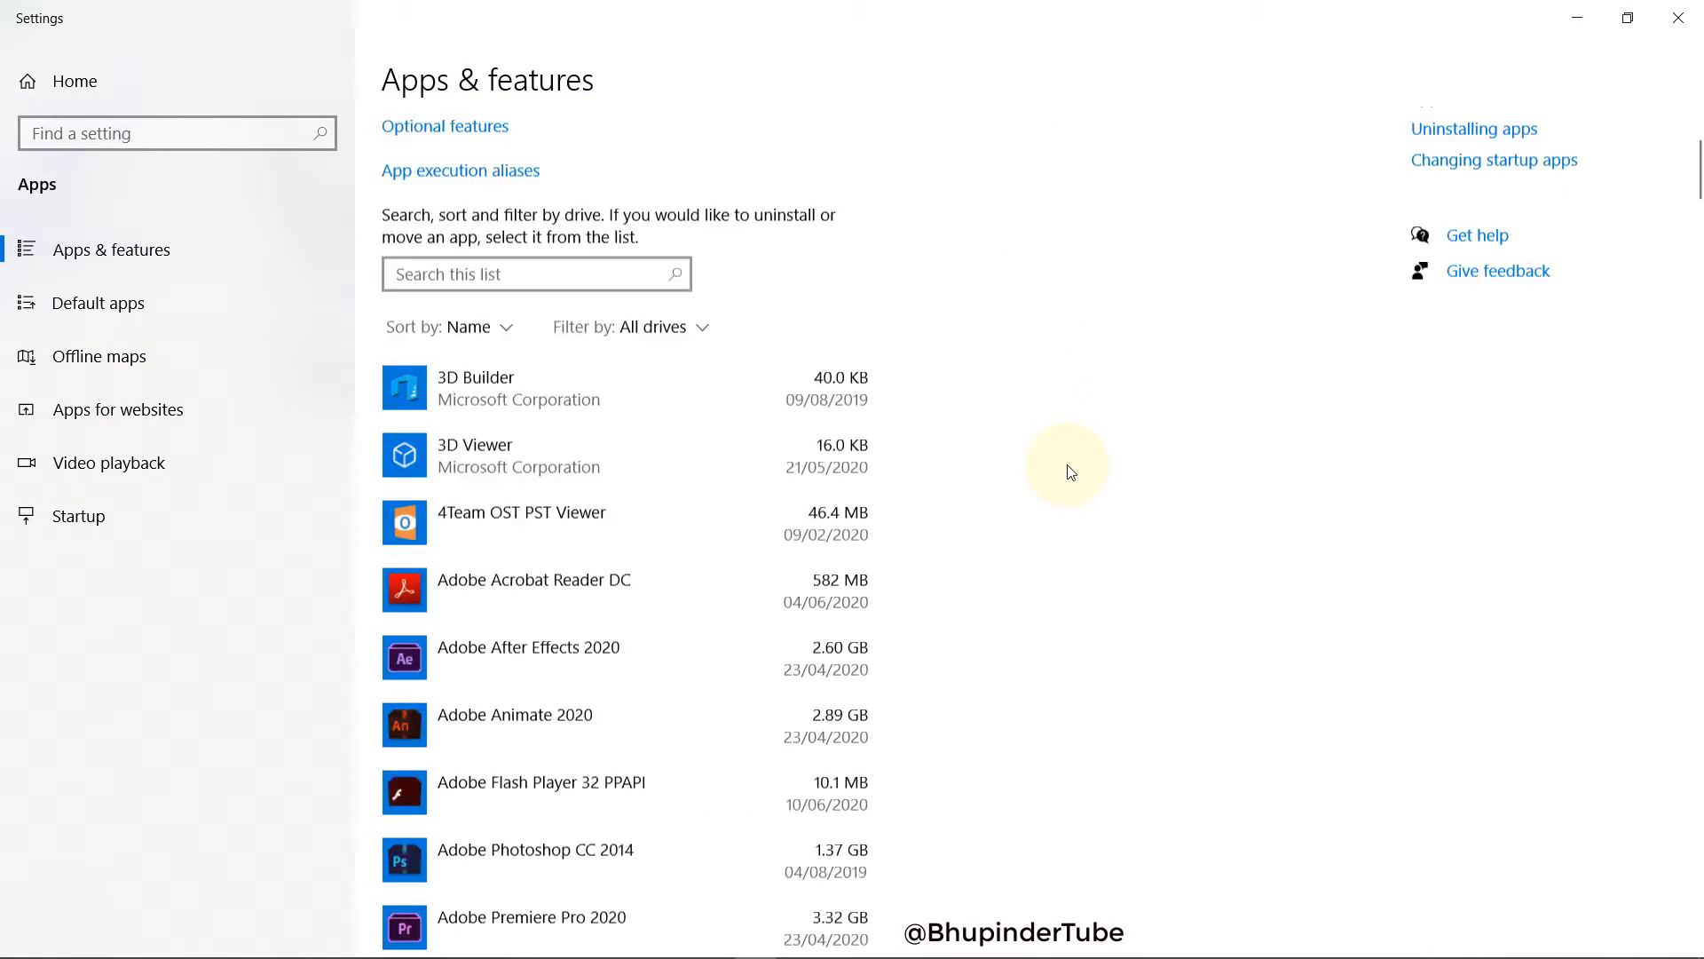
{"action": "scroll", "scroll_direction": "down", "scroll_amount": 3}
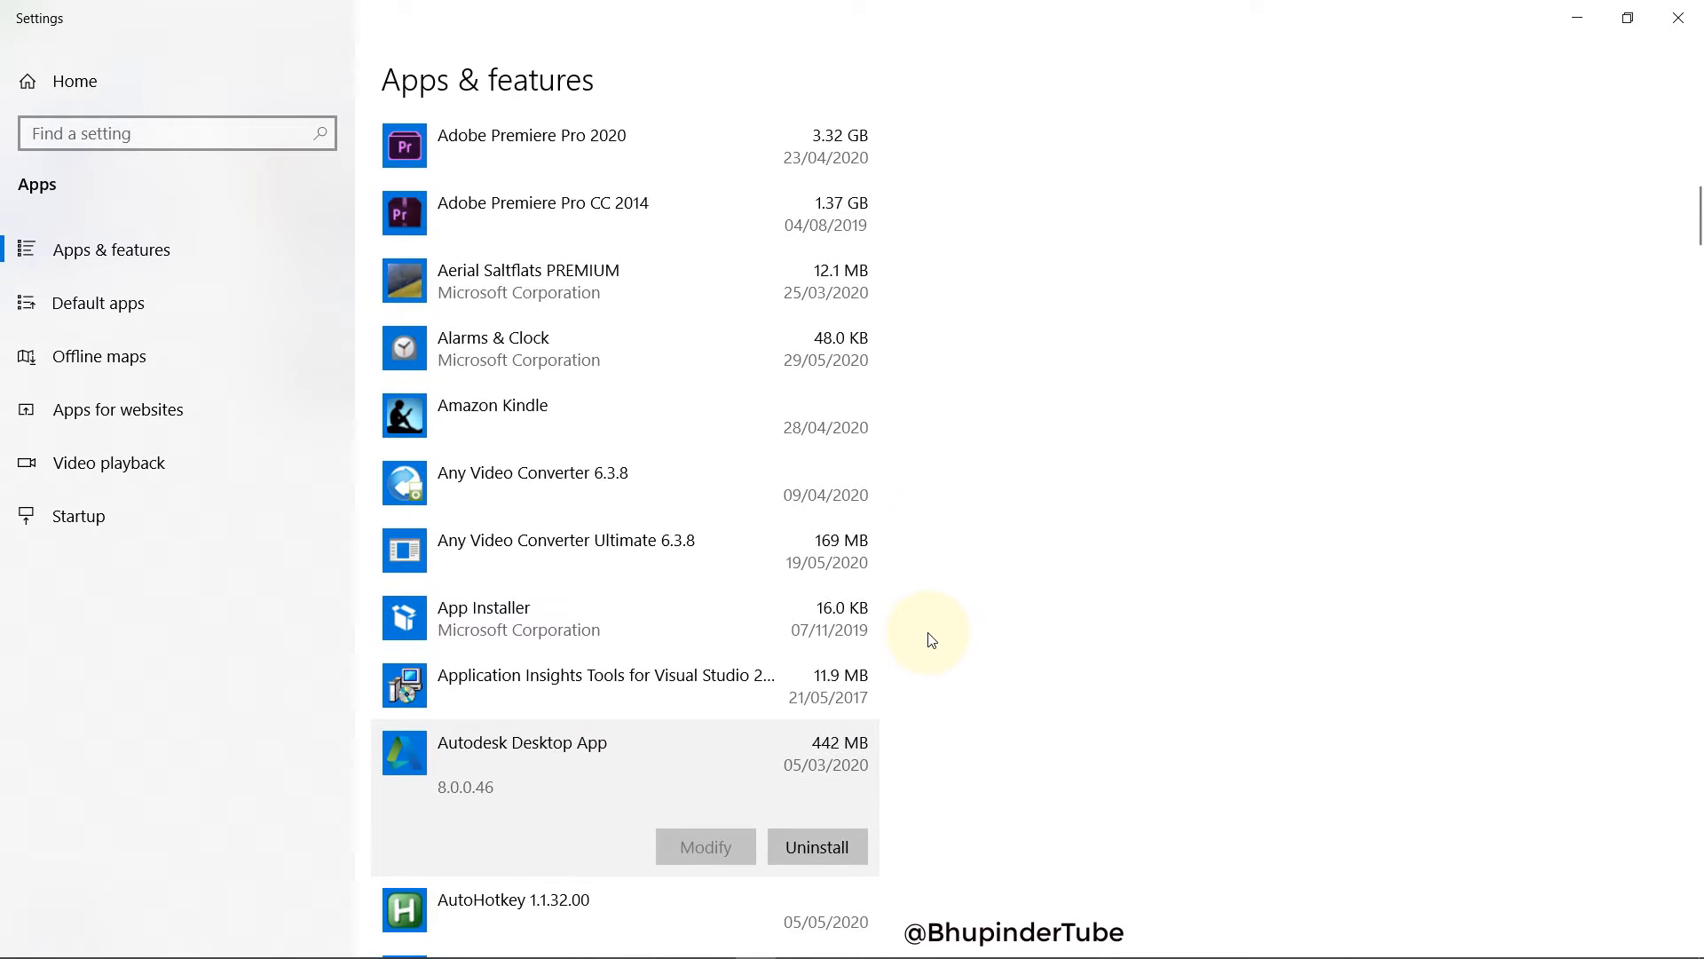
{"action": "scroll", "scroll_direction": "down", "scroll_amount": 3}
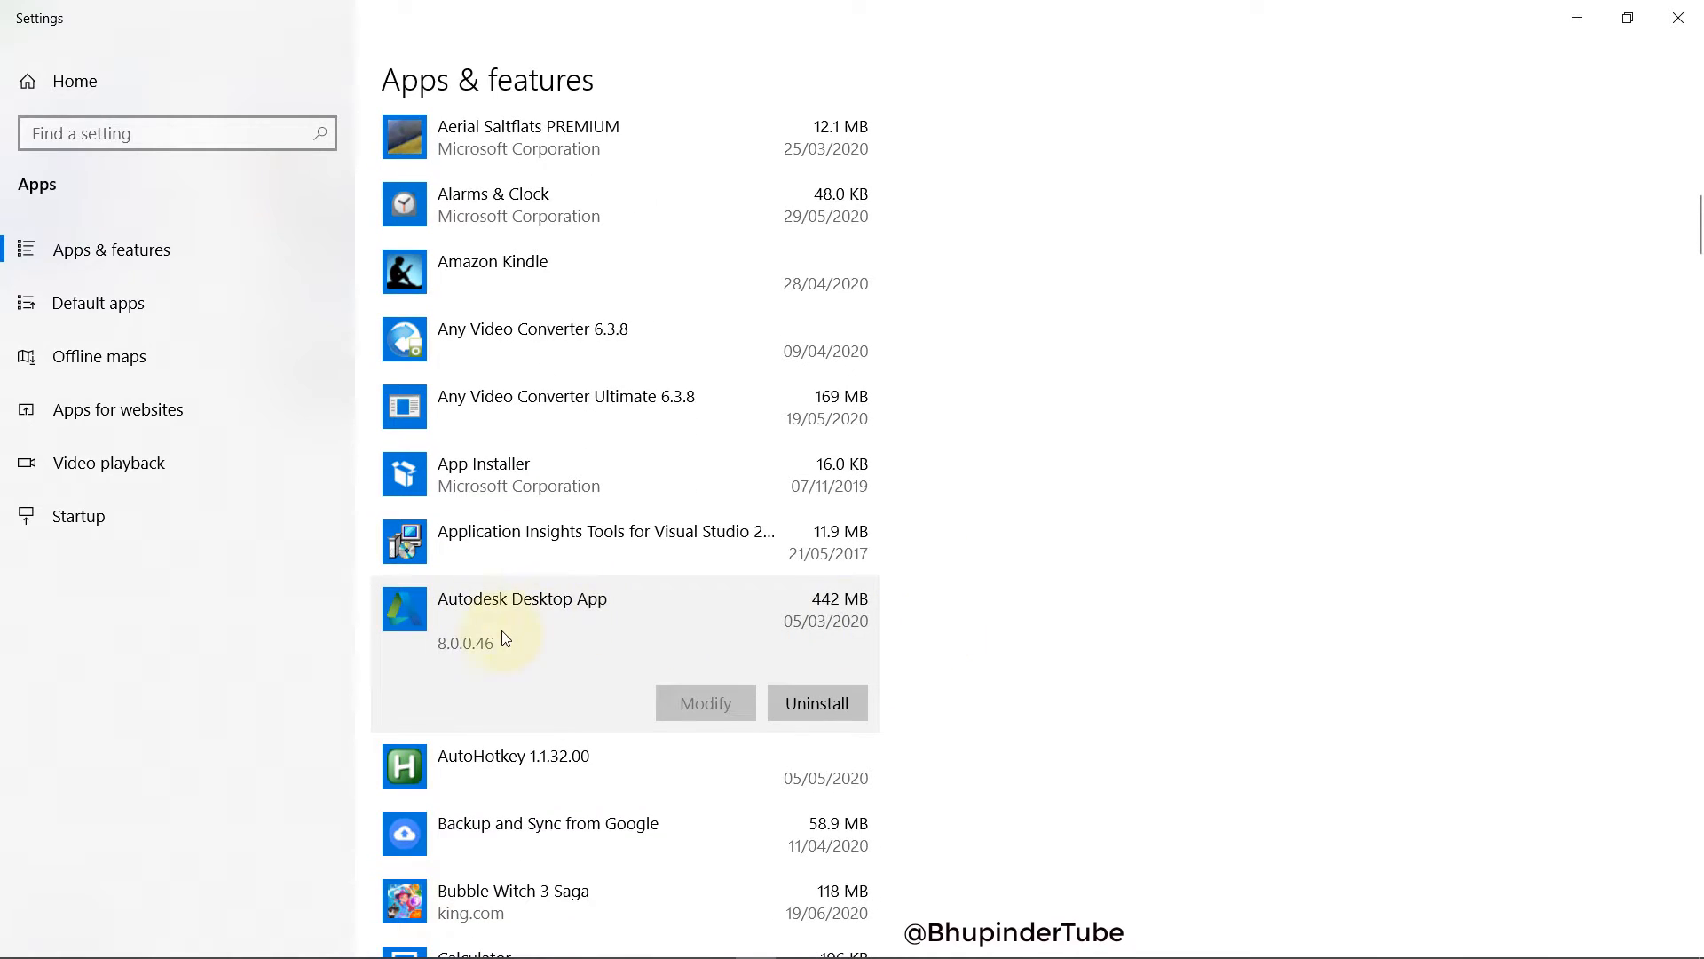
{"action": "left_click", "coordinate": [816, 703]}
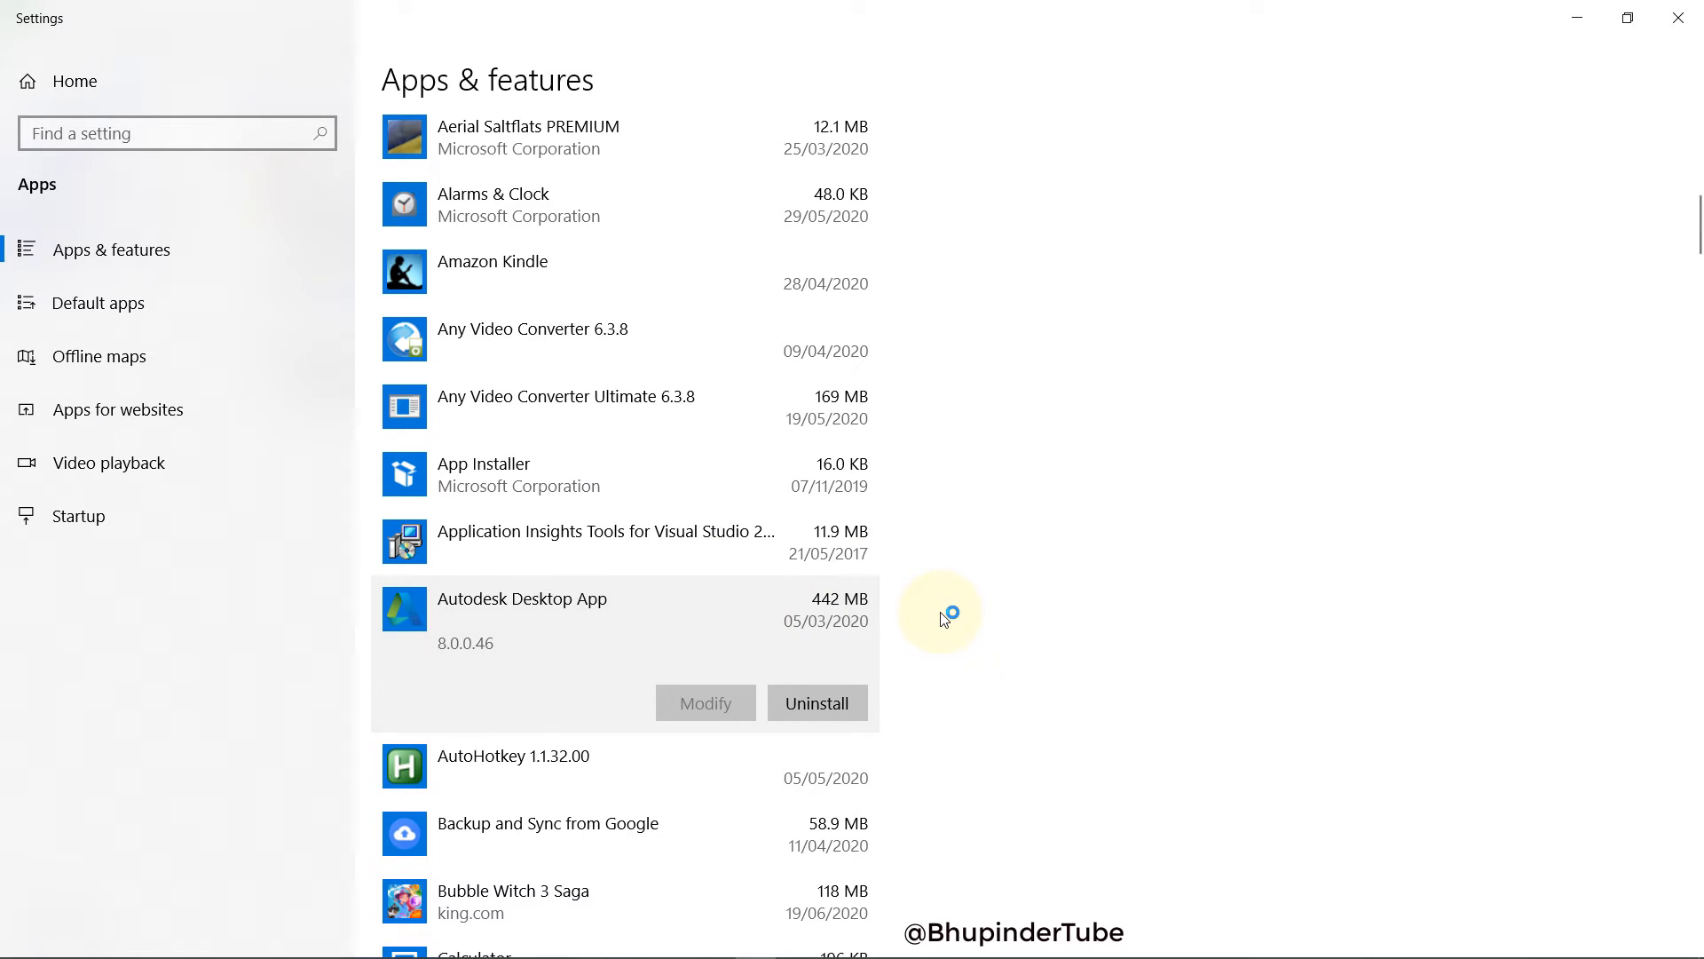
{"action": "left_click", "coordinate": [817, 703]}
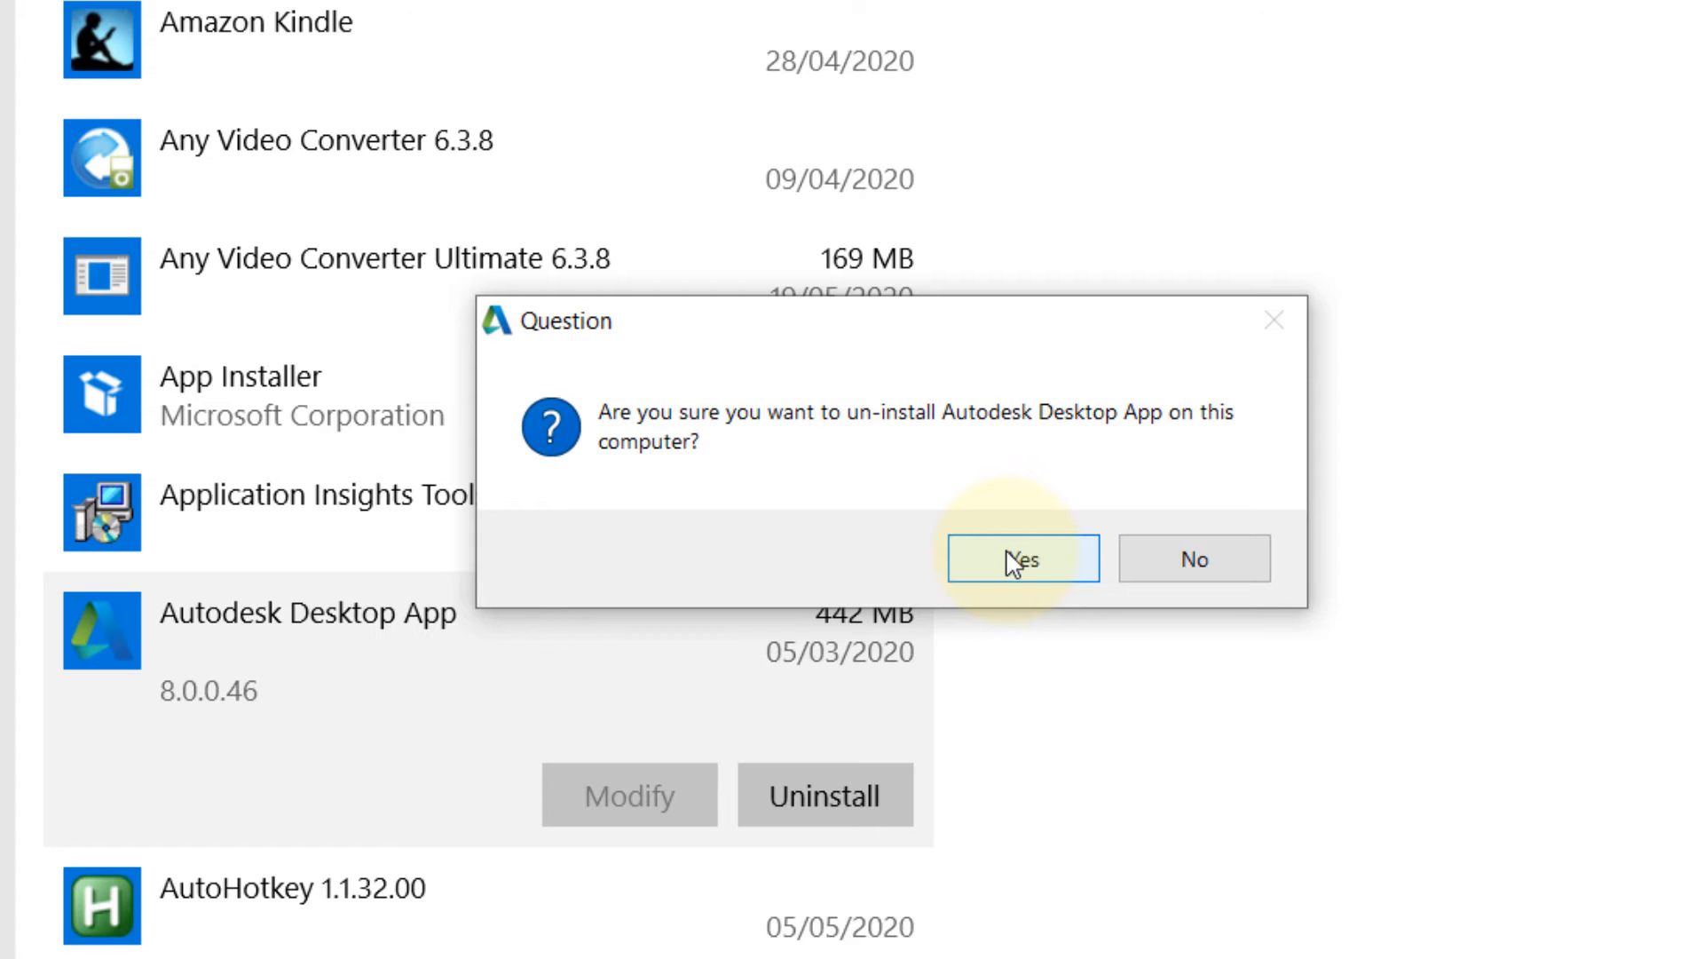
{"action": "left_click", "coordinate": [1023, 560]}
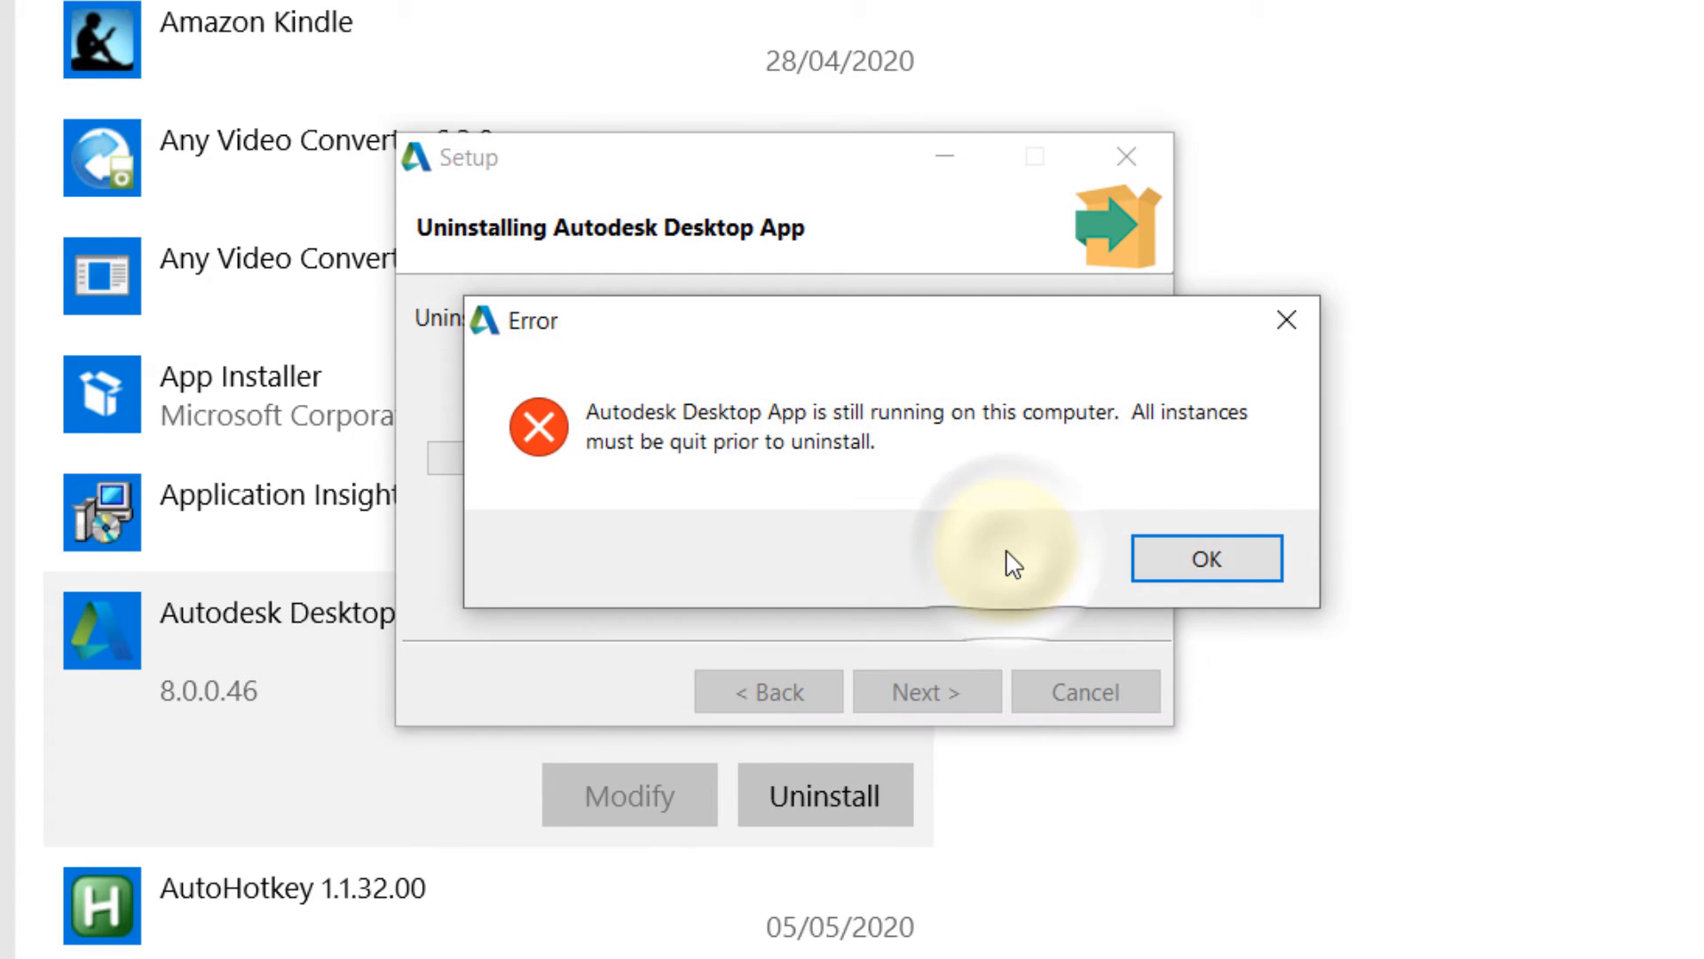
{"action": "mouse_move", "coordinate": [802, 462]}
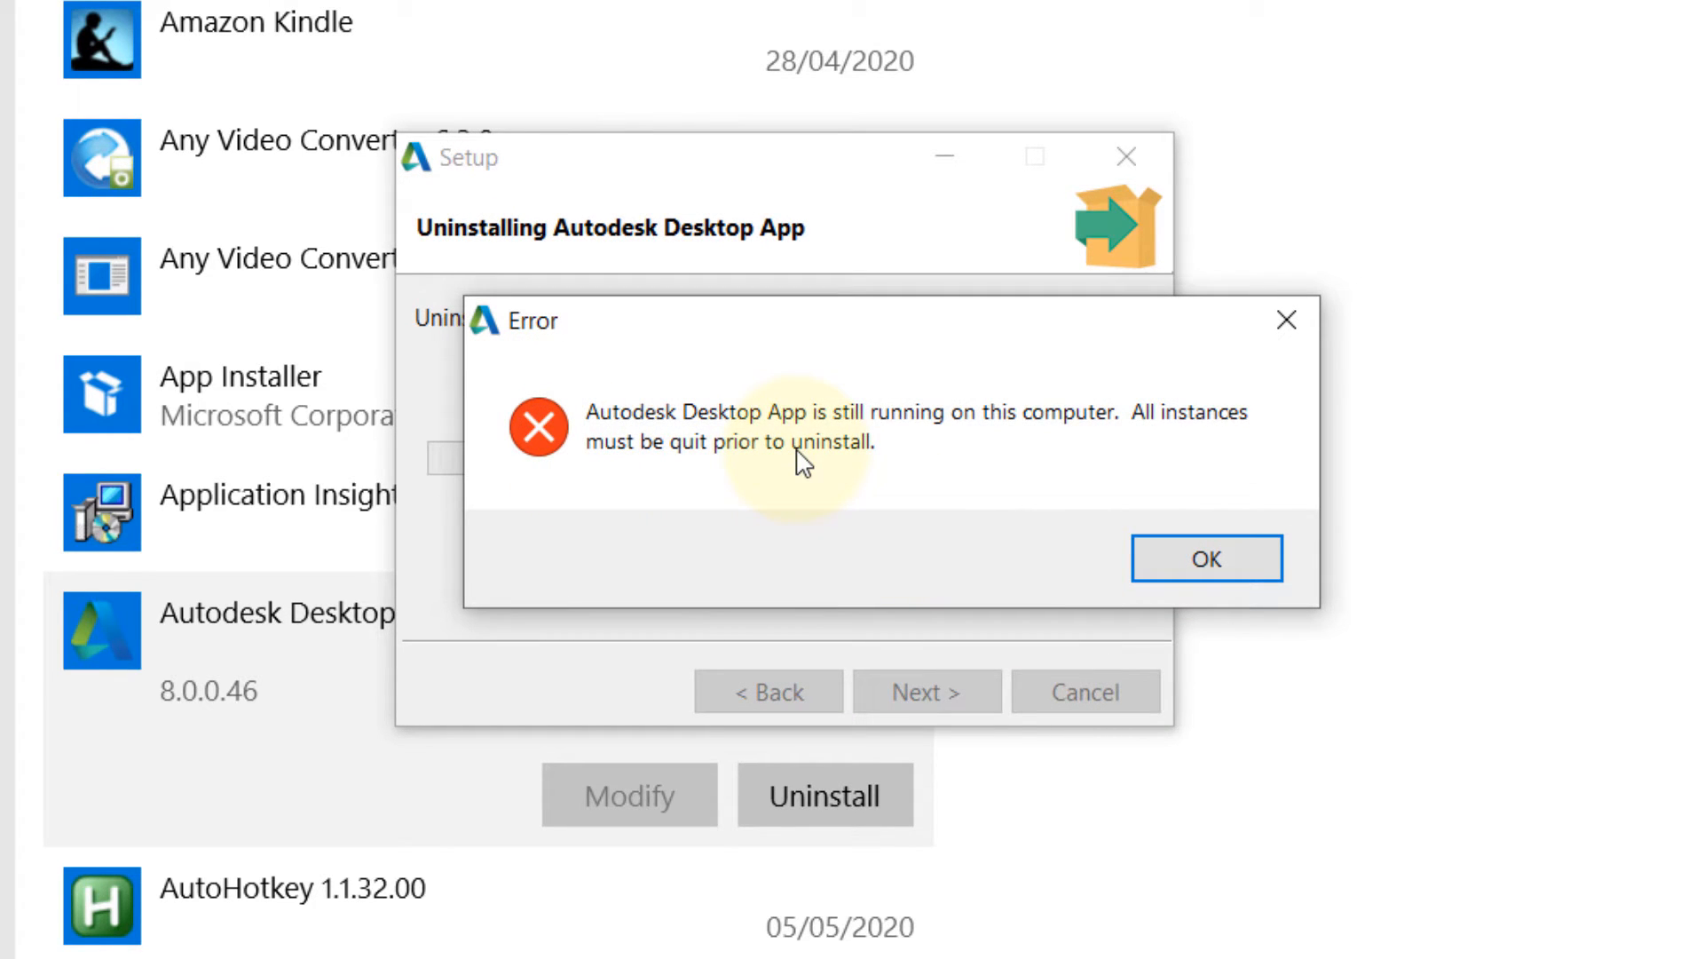
{"action": "mouse_move", "coordinate": [918, 451]}
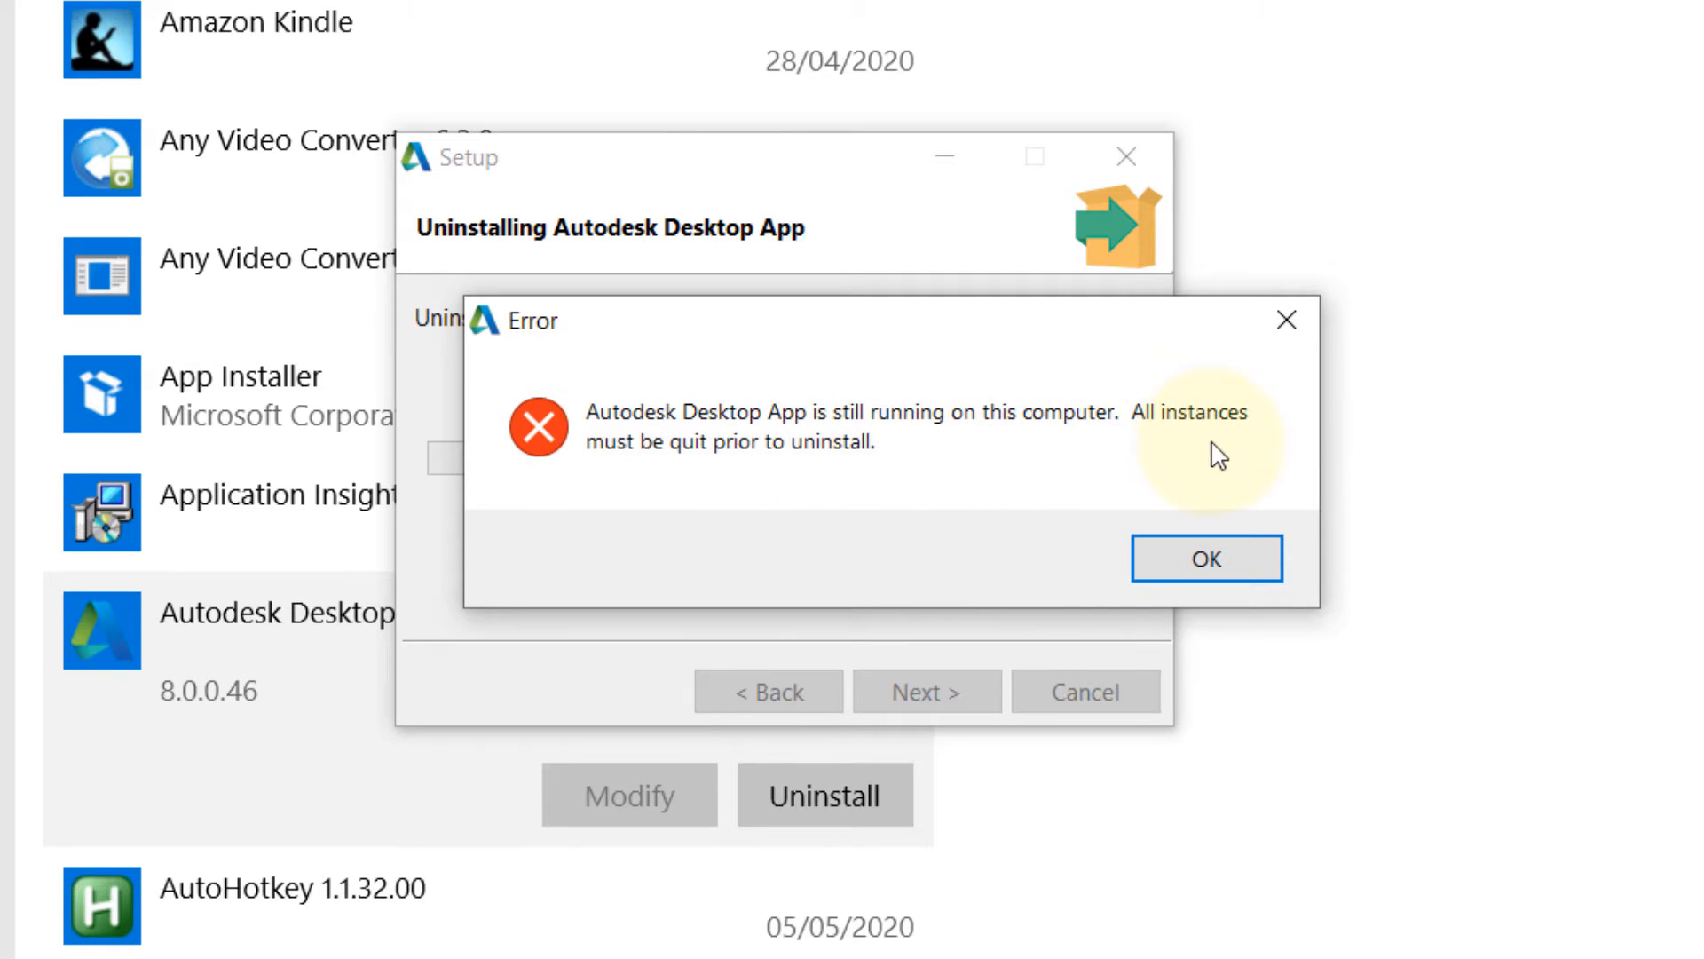
{"action": "mouse_move", "coordinate": [802, 561]}
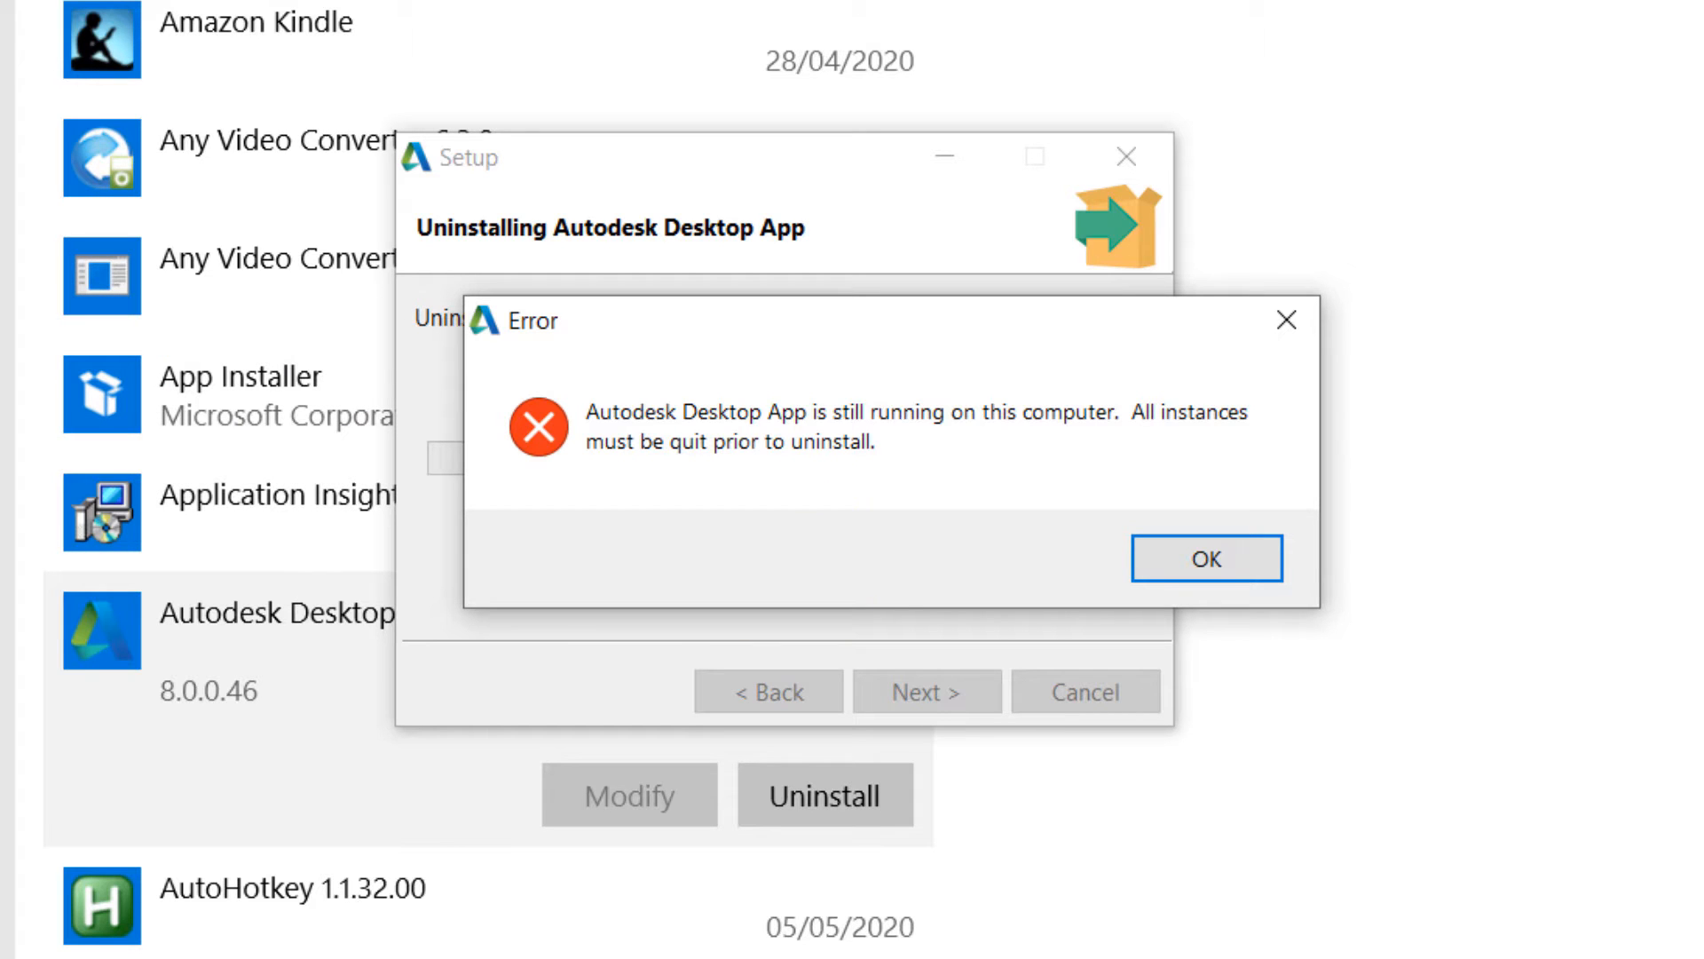
{"action": "left_click", "coordinate": [1205, 557]}
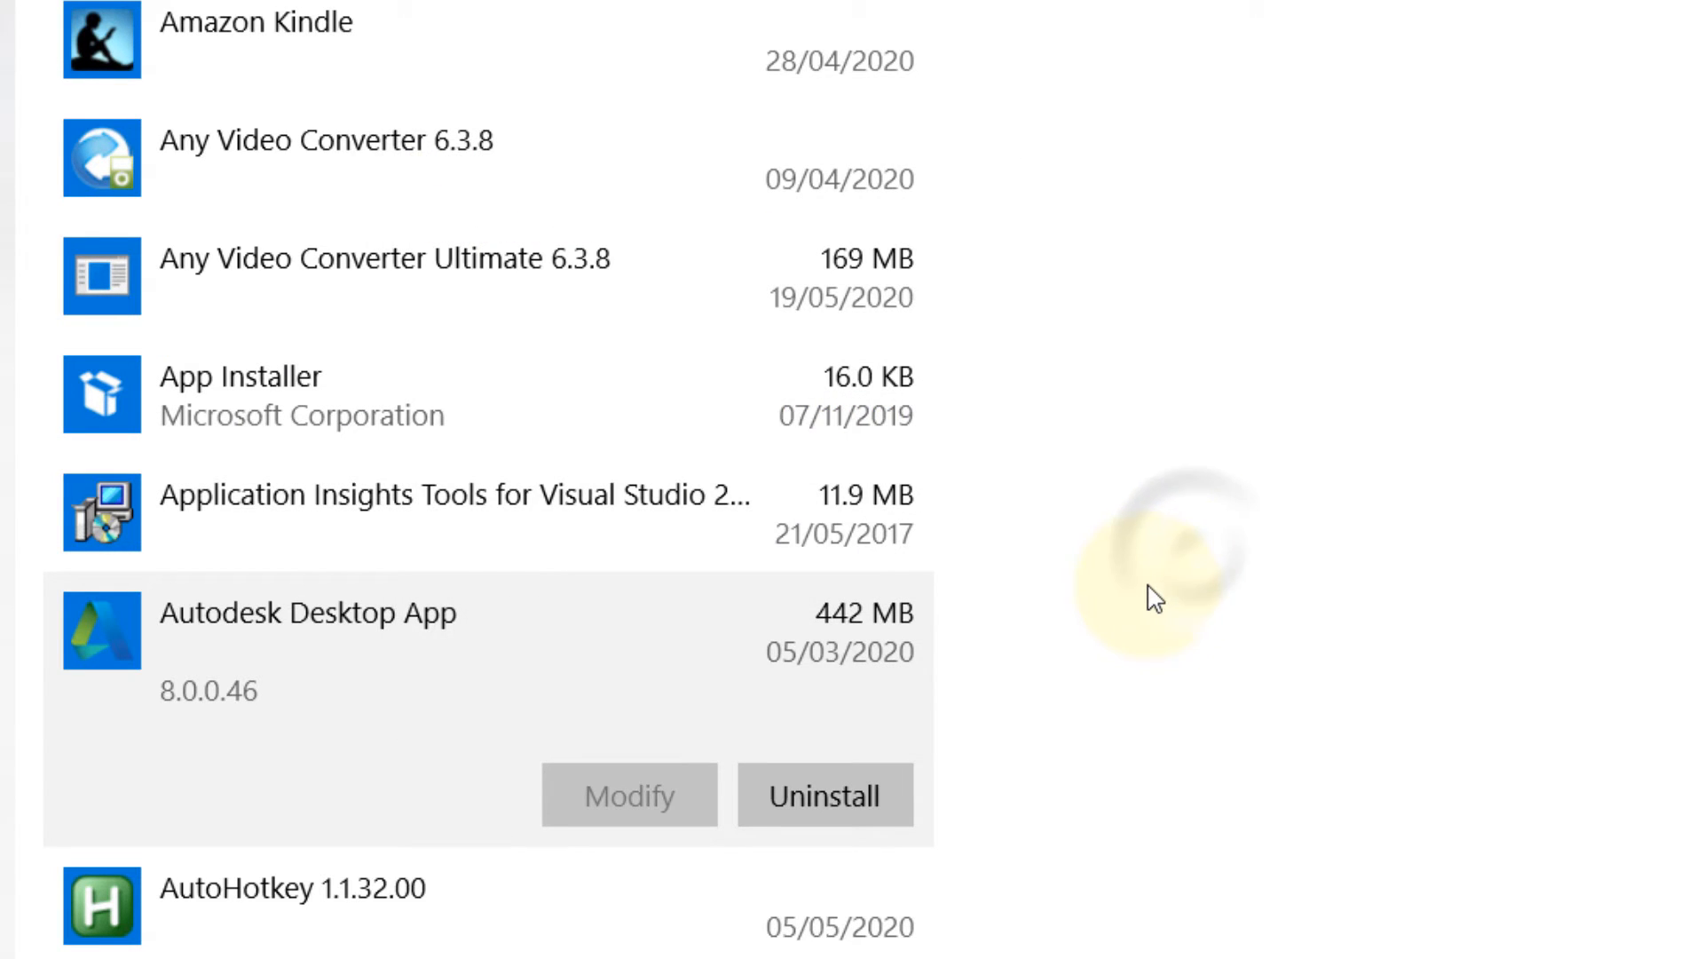
Step: End both Autodesk Desktop App (32 bit) processes in Task Manager, then minimize it
{"action": "scroll", "scroll_direction": "down", "scroll_amount": 3}
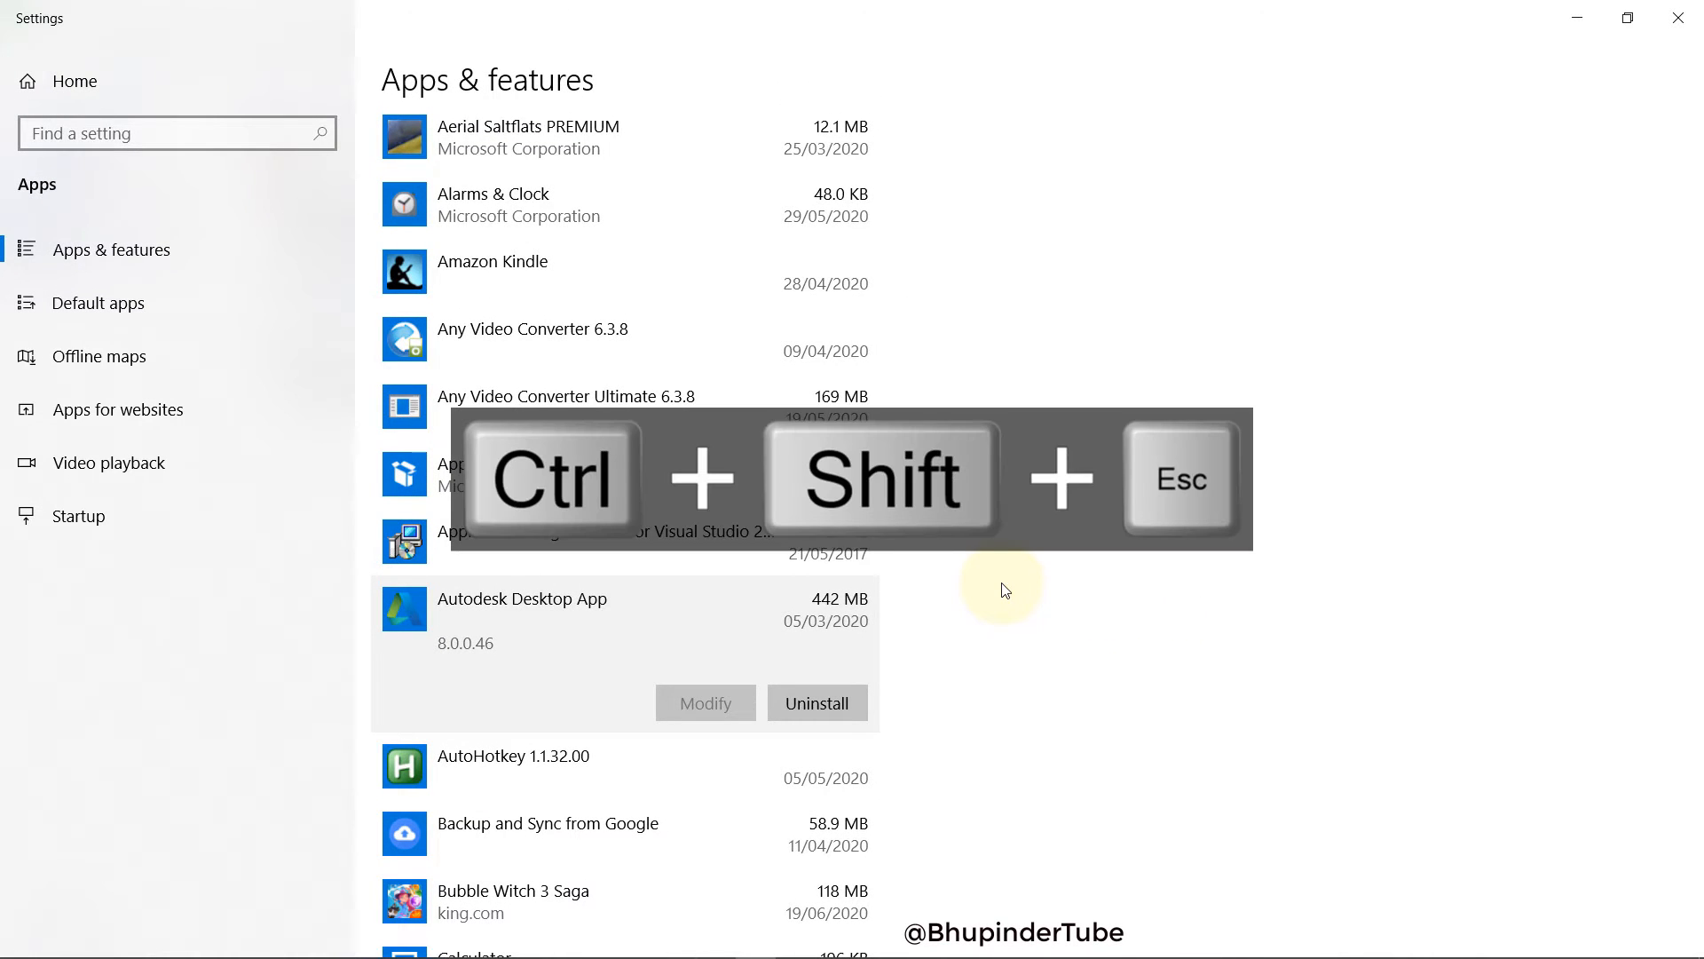
{"action": "key", "text": "ctrl+shift+esc"}
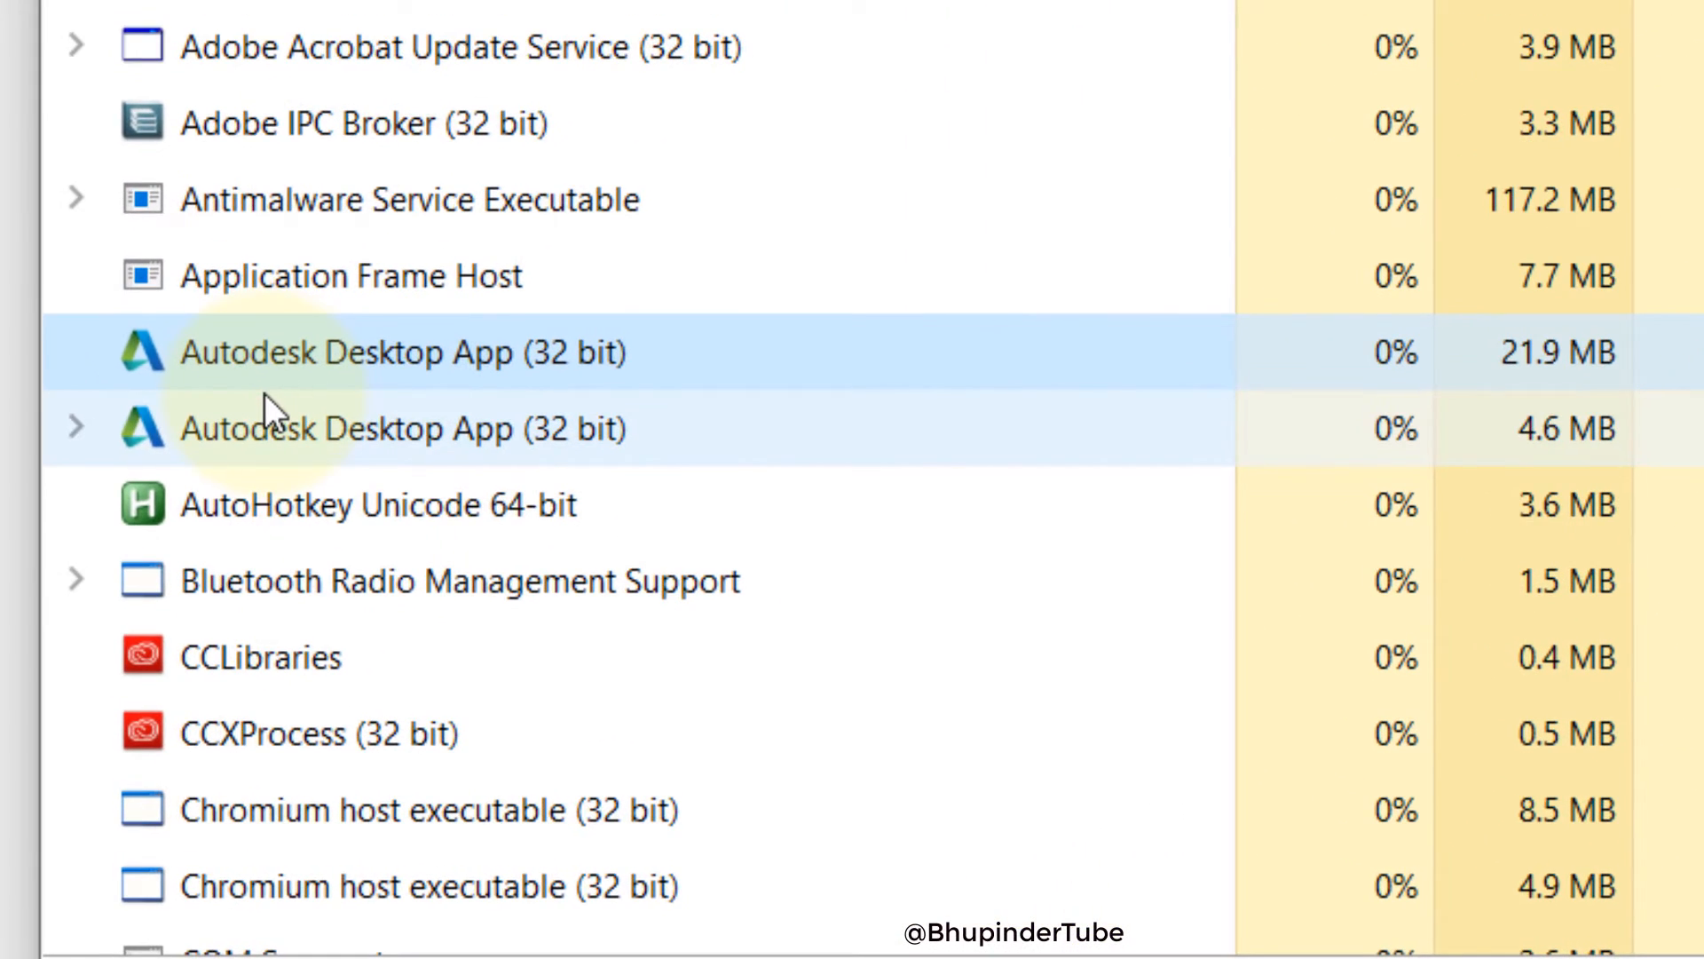
{"action": "left_click", "coordinate": [359, 352]}
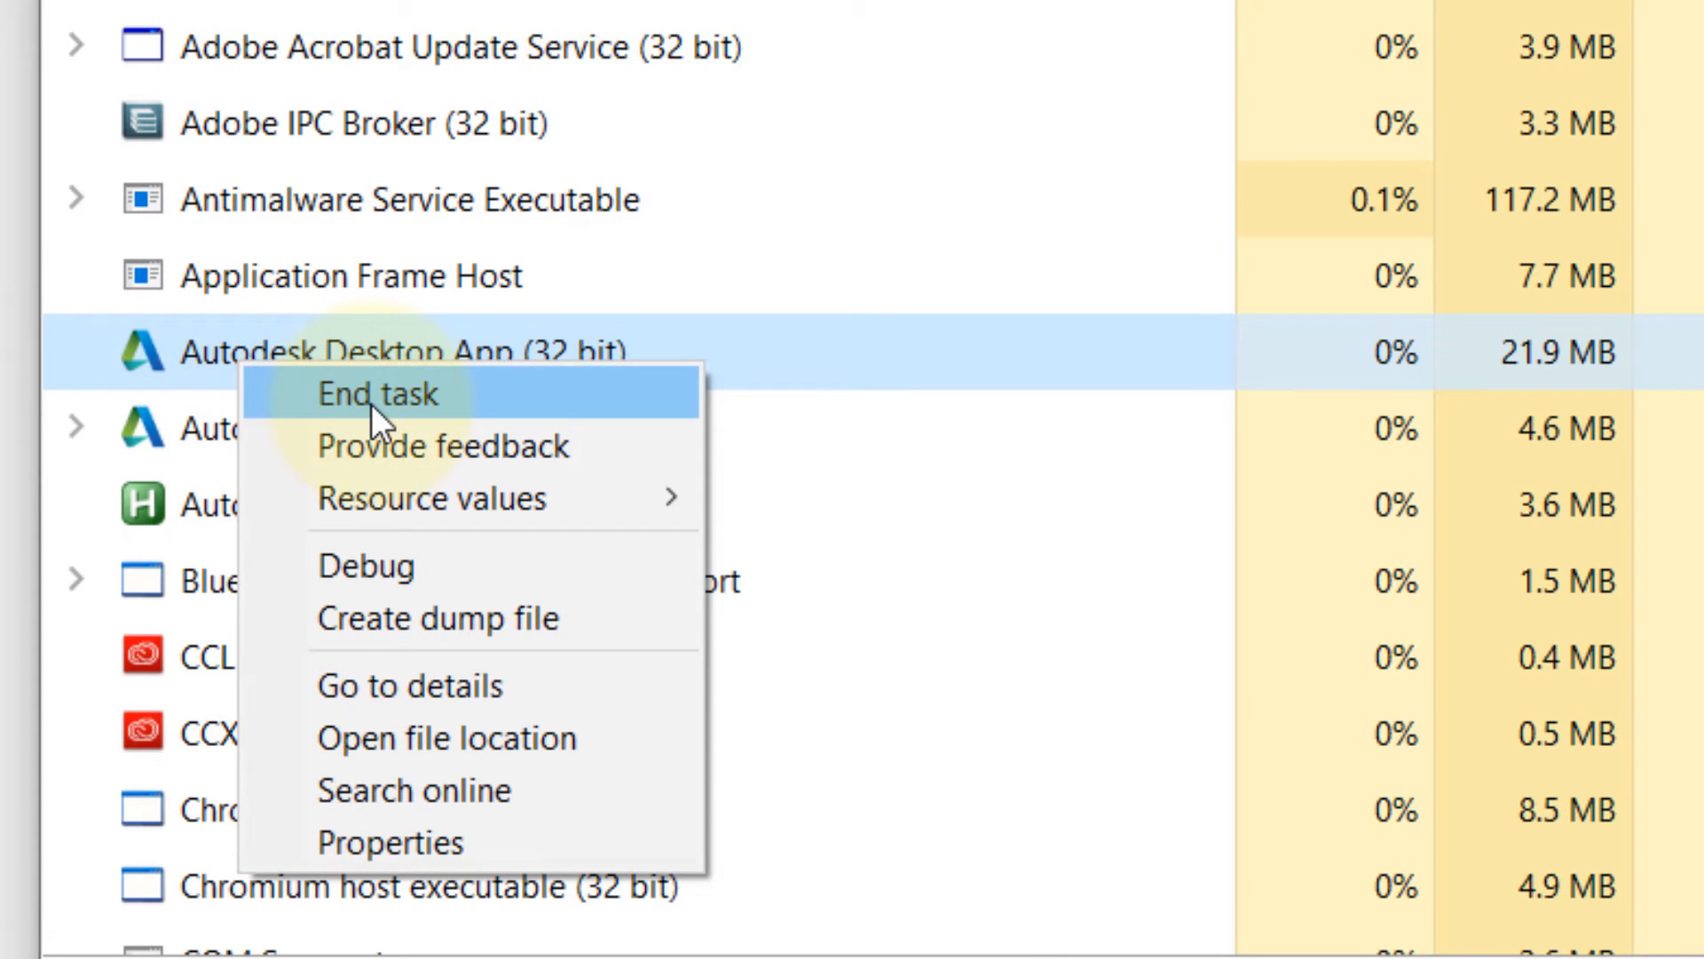
{"action": "left_click", "coordinate": [376, 394]}
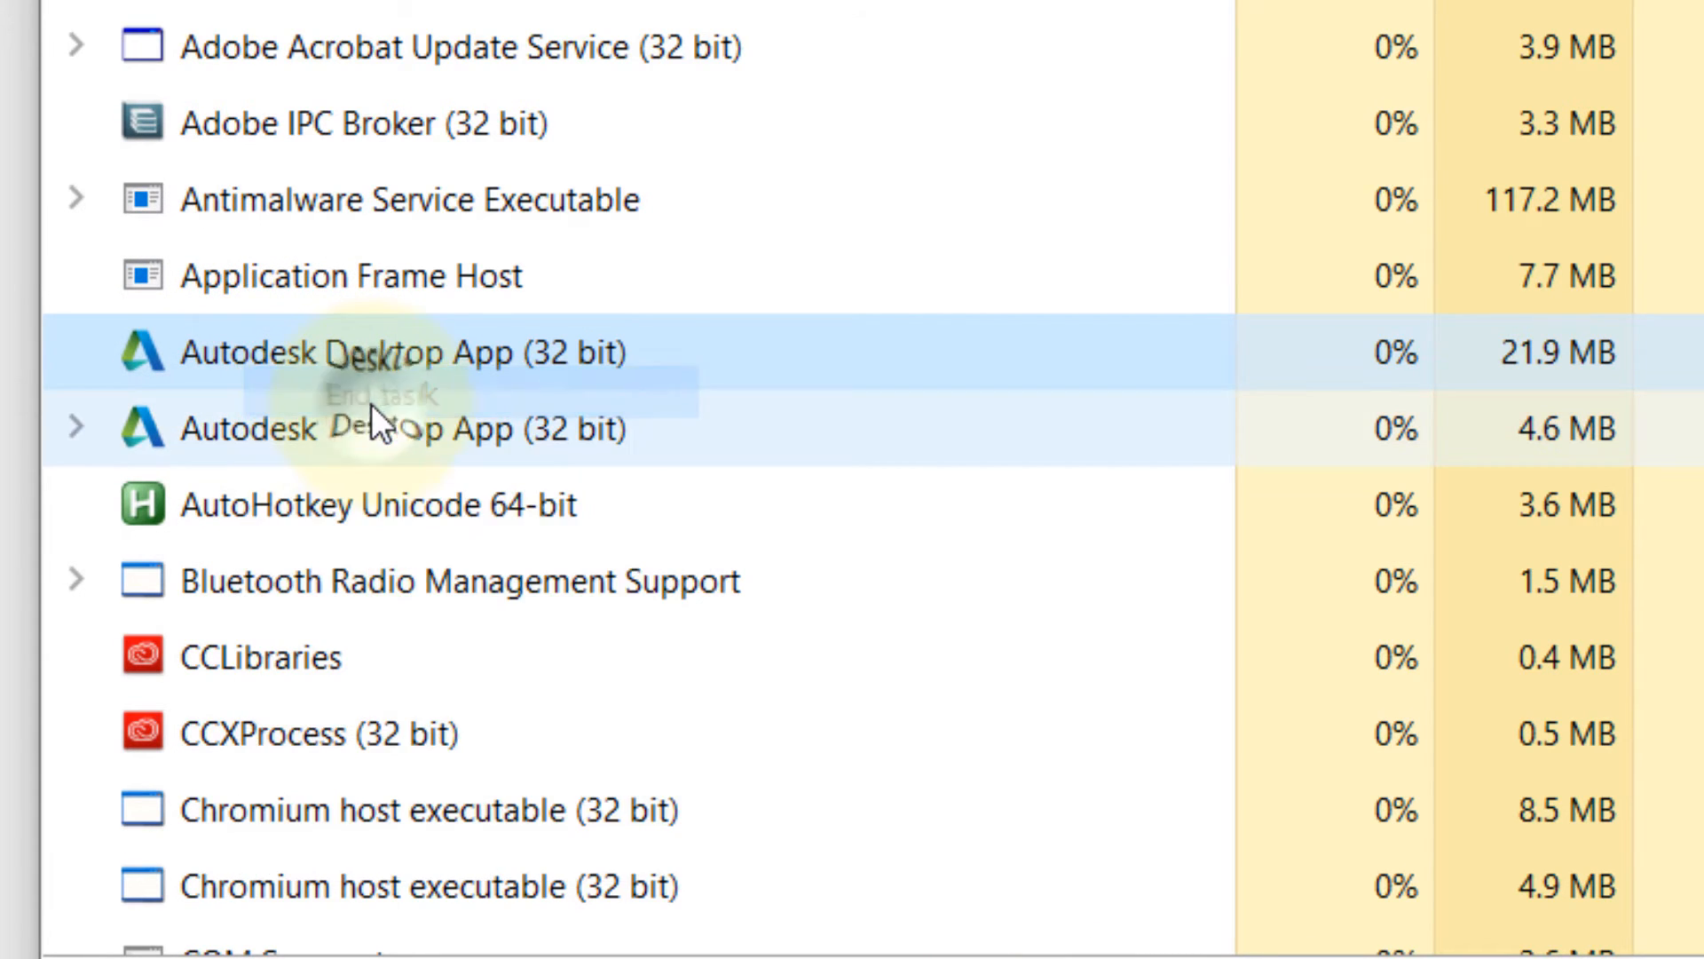
{"action": "right_click", "coordinate": [386, 428]}
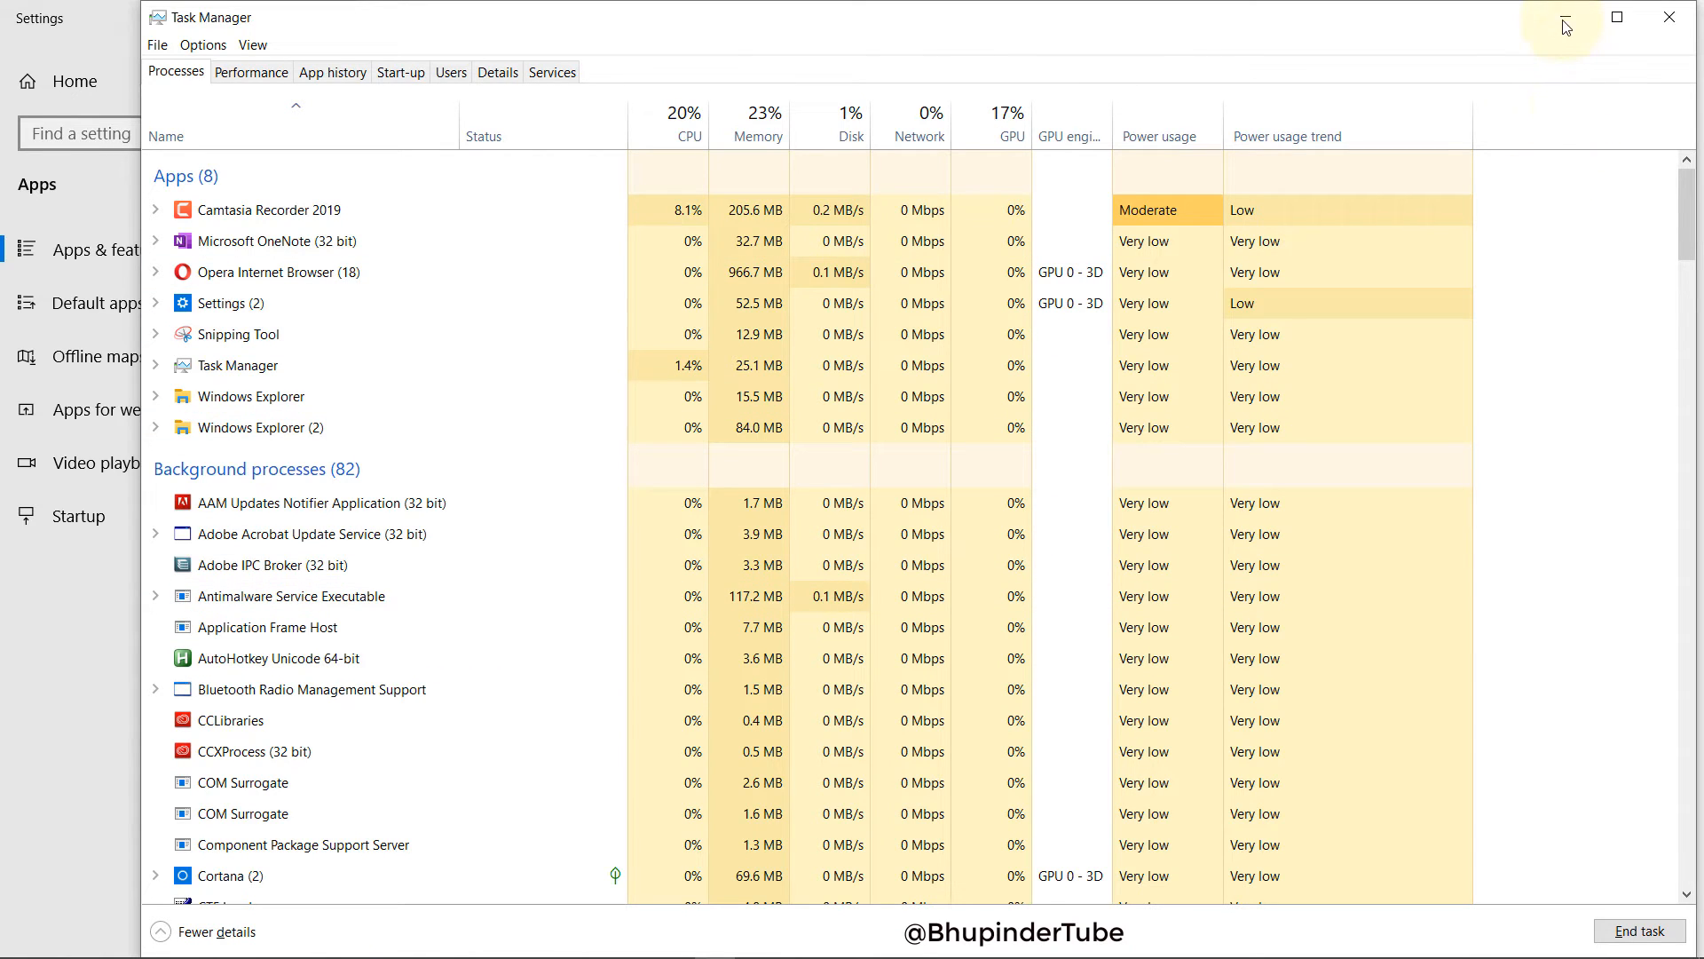
{"action": "mouse_move", "coordinate": [1562, 18]}
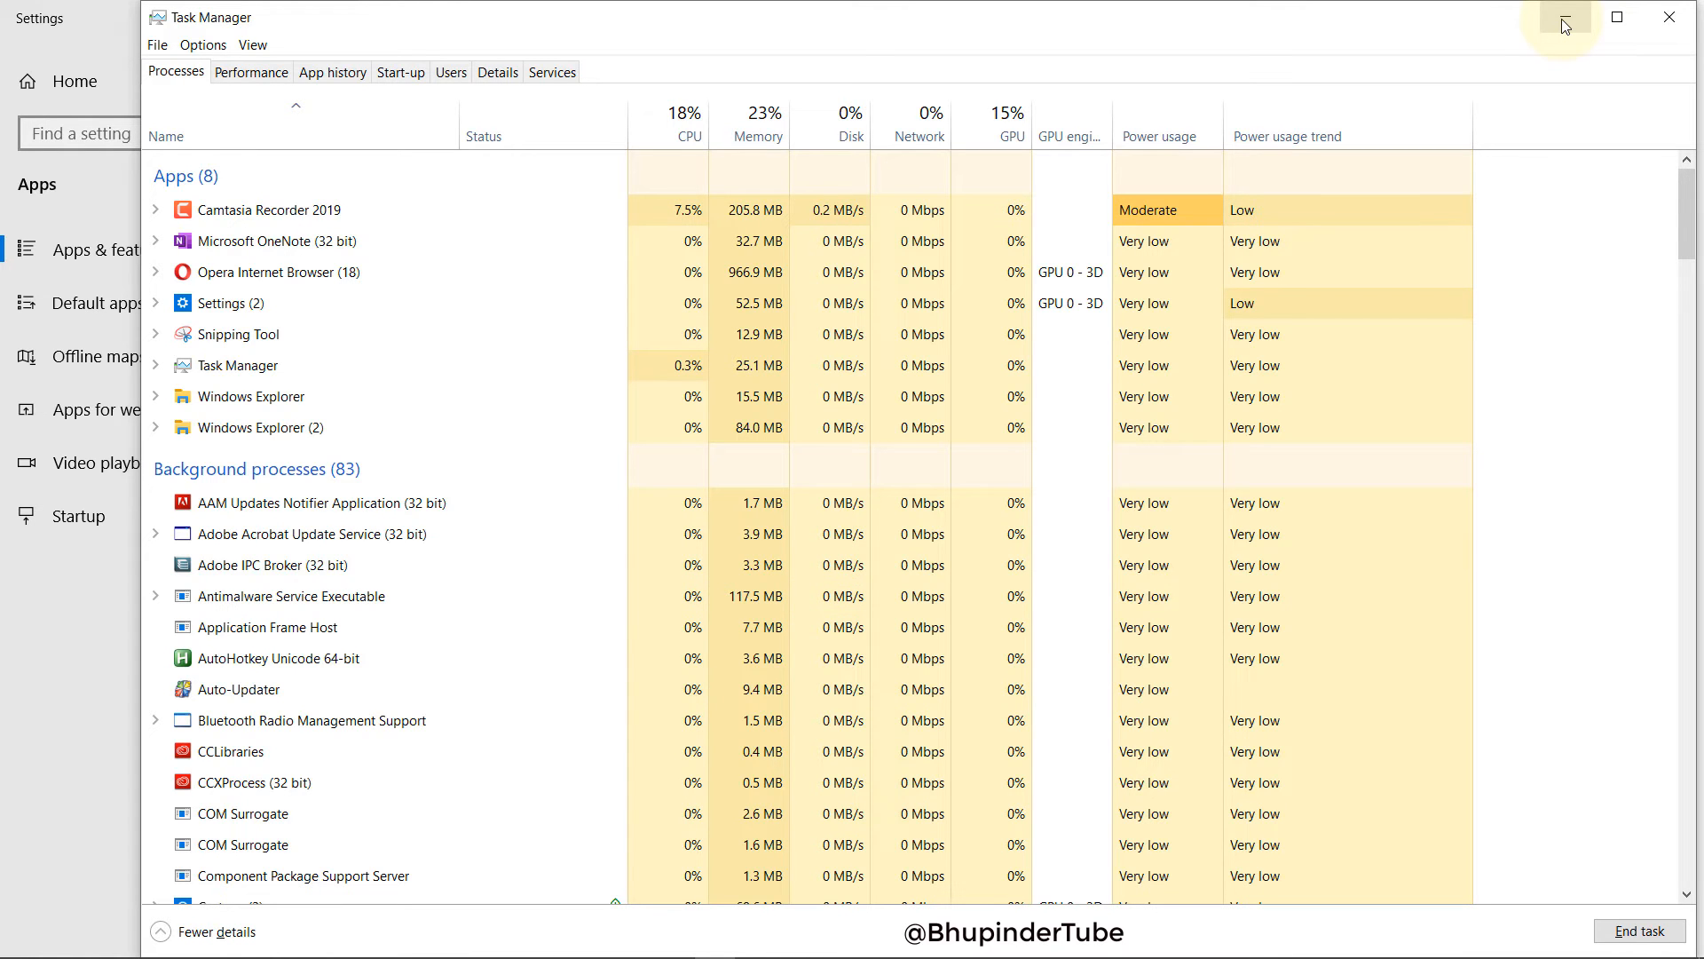
{"action": "left_click", "coordinate": [1563, 16]}
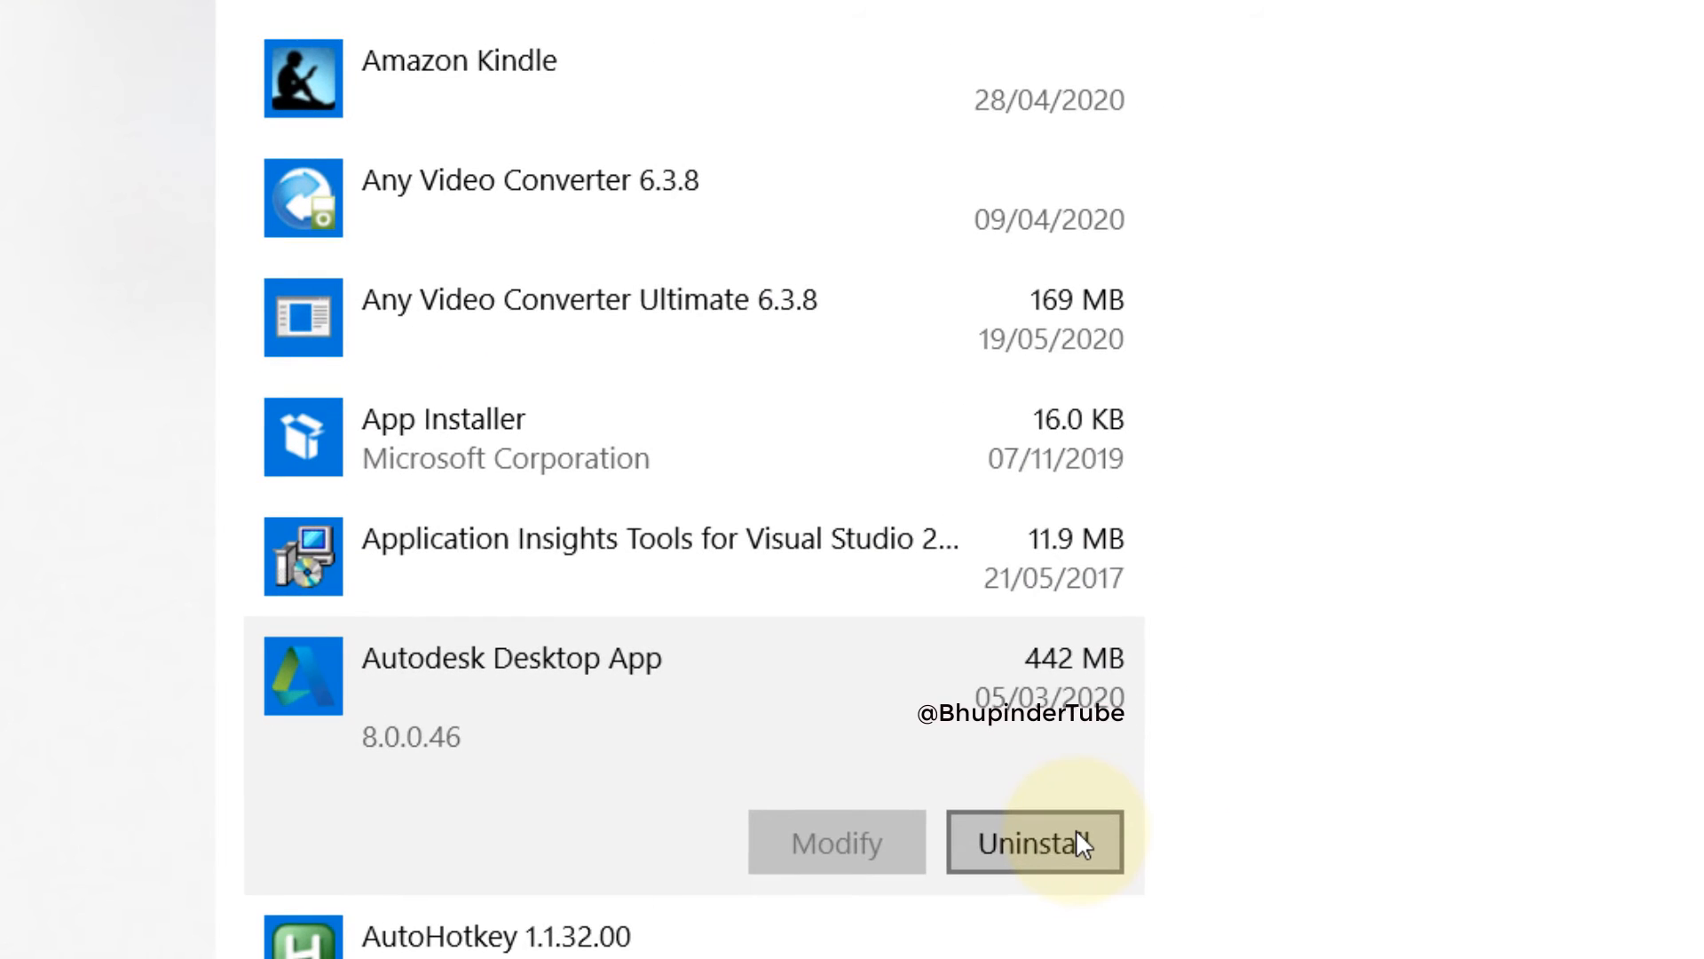
Step: Uninstall Autodesk Desktop App, confirming Yes and acknowledging completion so the entry disappears
{"action": "left_click", "coordinate": [1033, 842]}
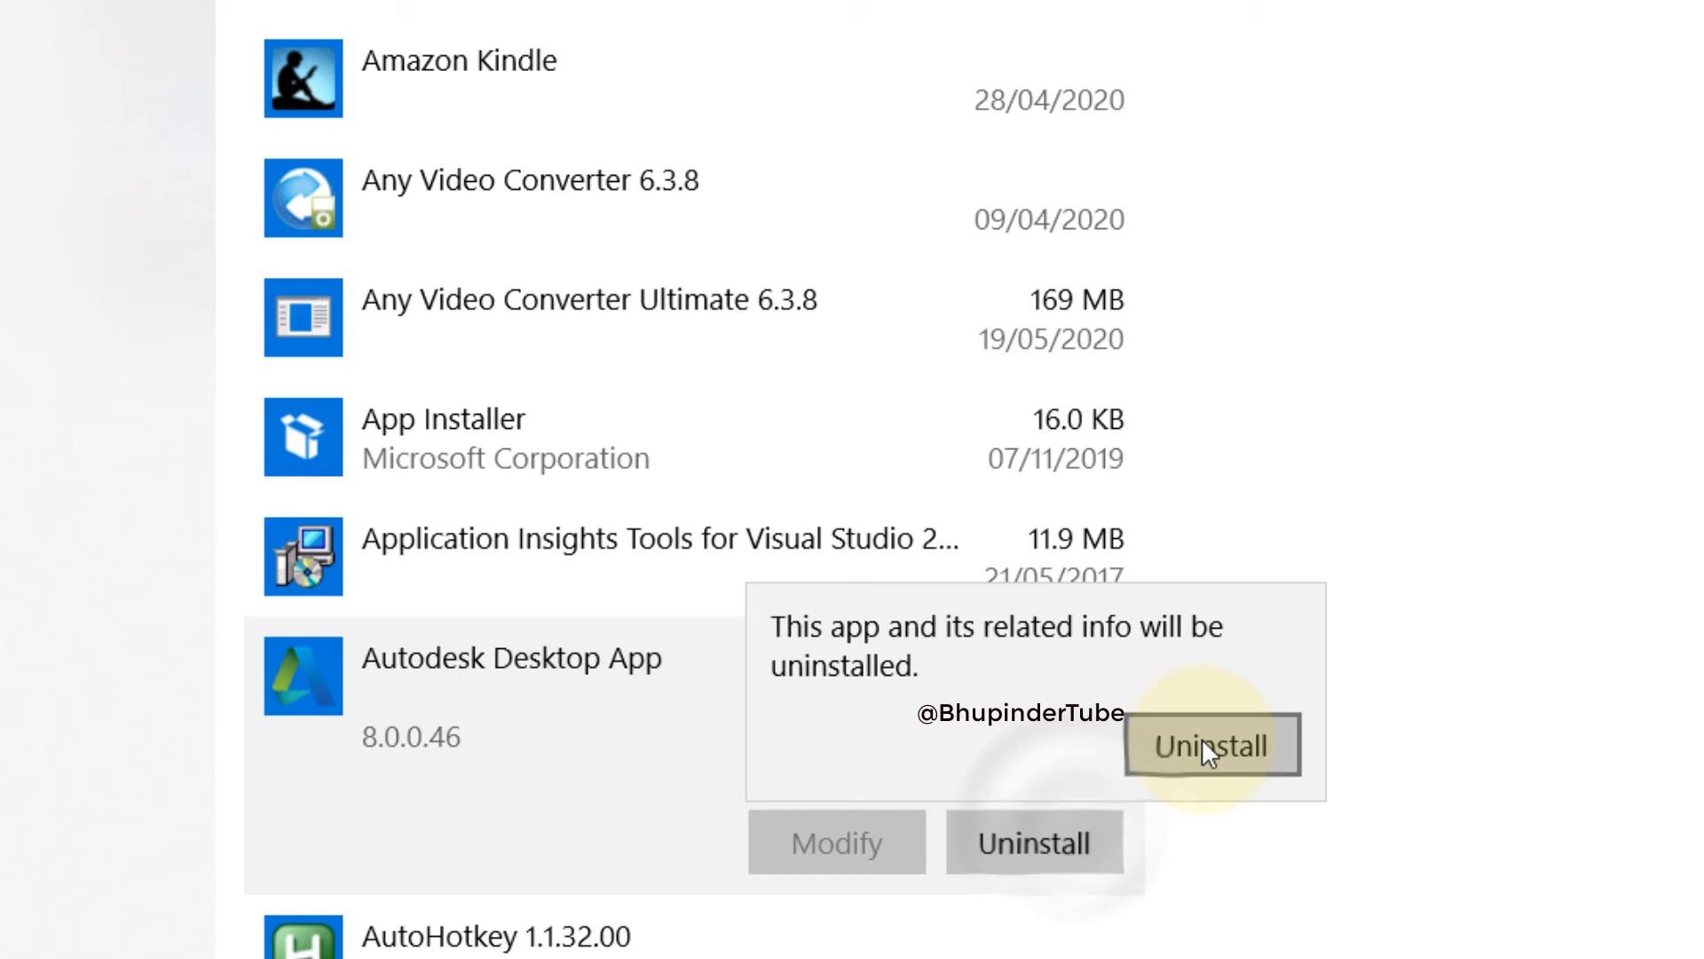
{"action": "left_click", "coordinate": [1207, 744]}
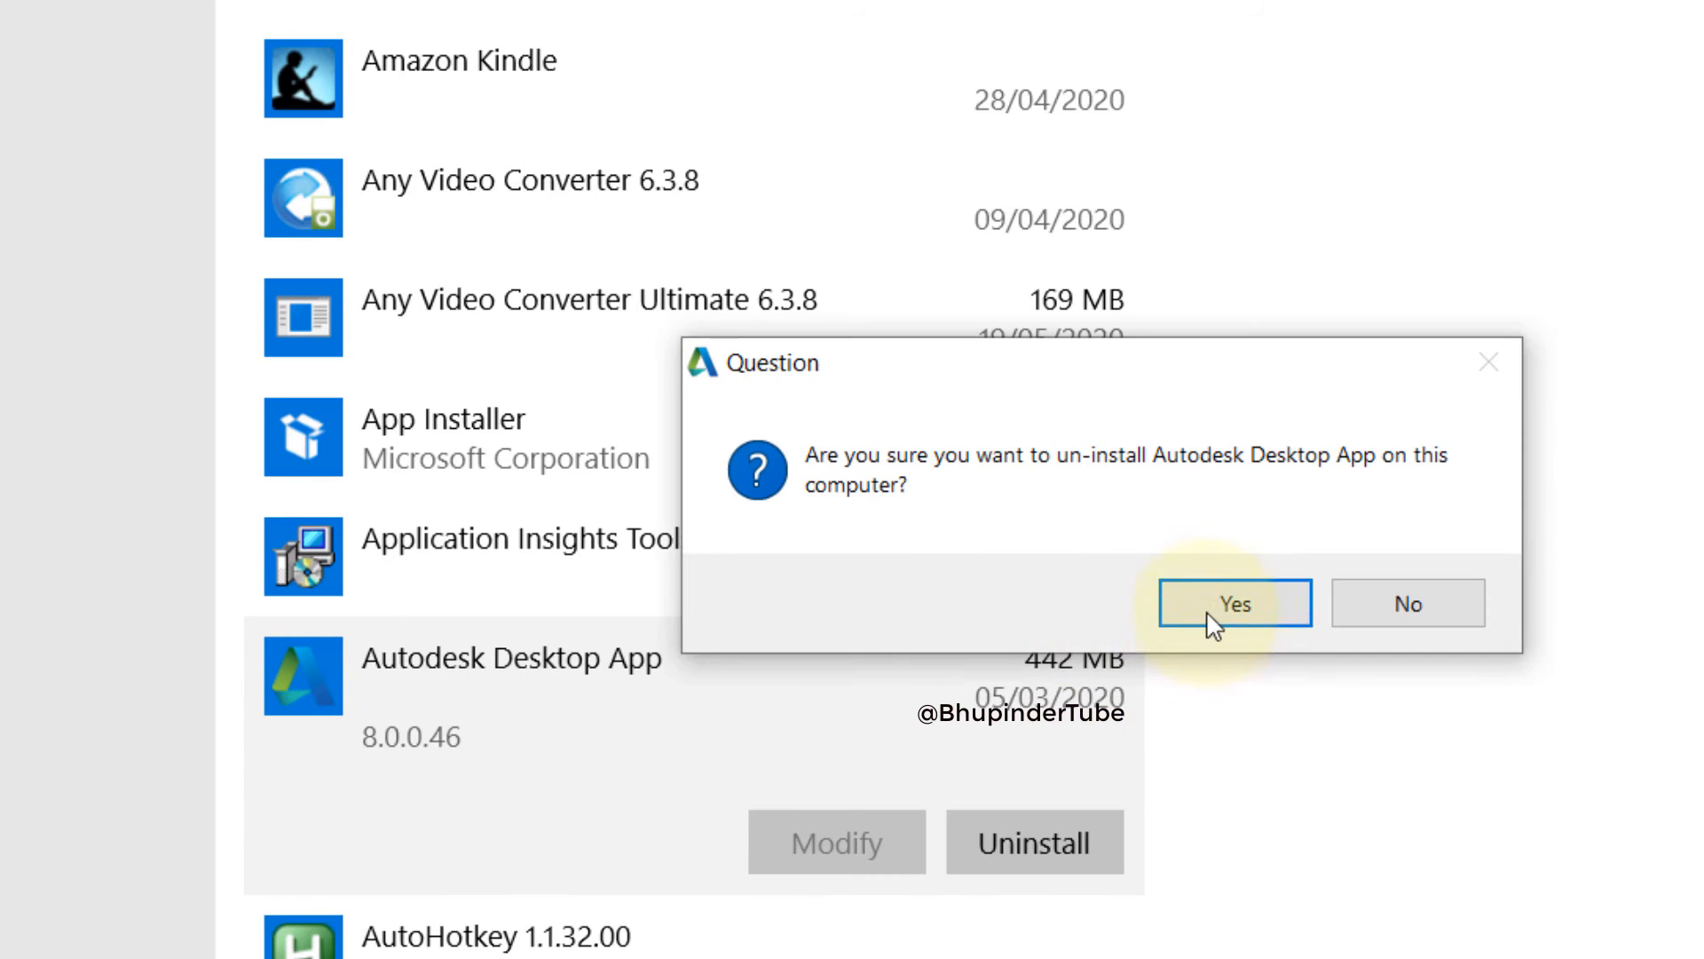
{"action": "left_click", "coordinate": [1233, 604]}
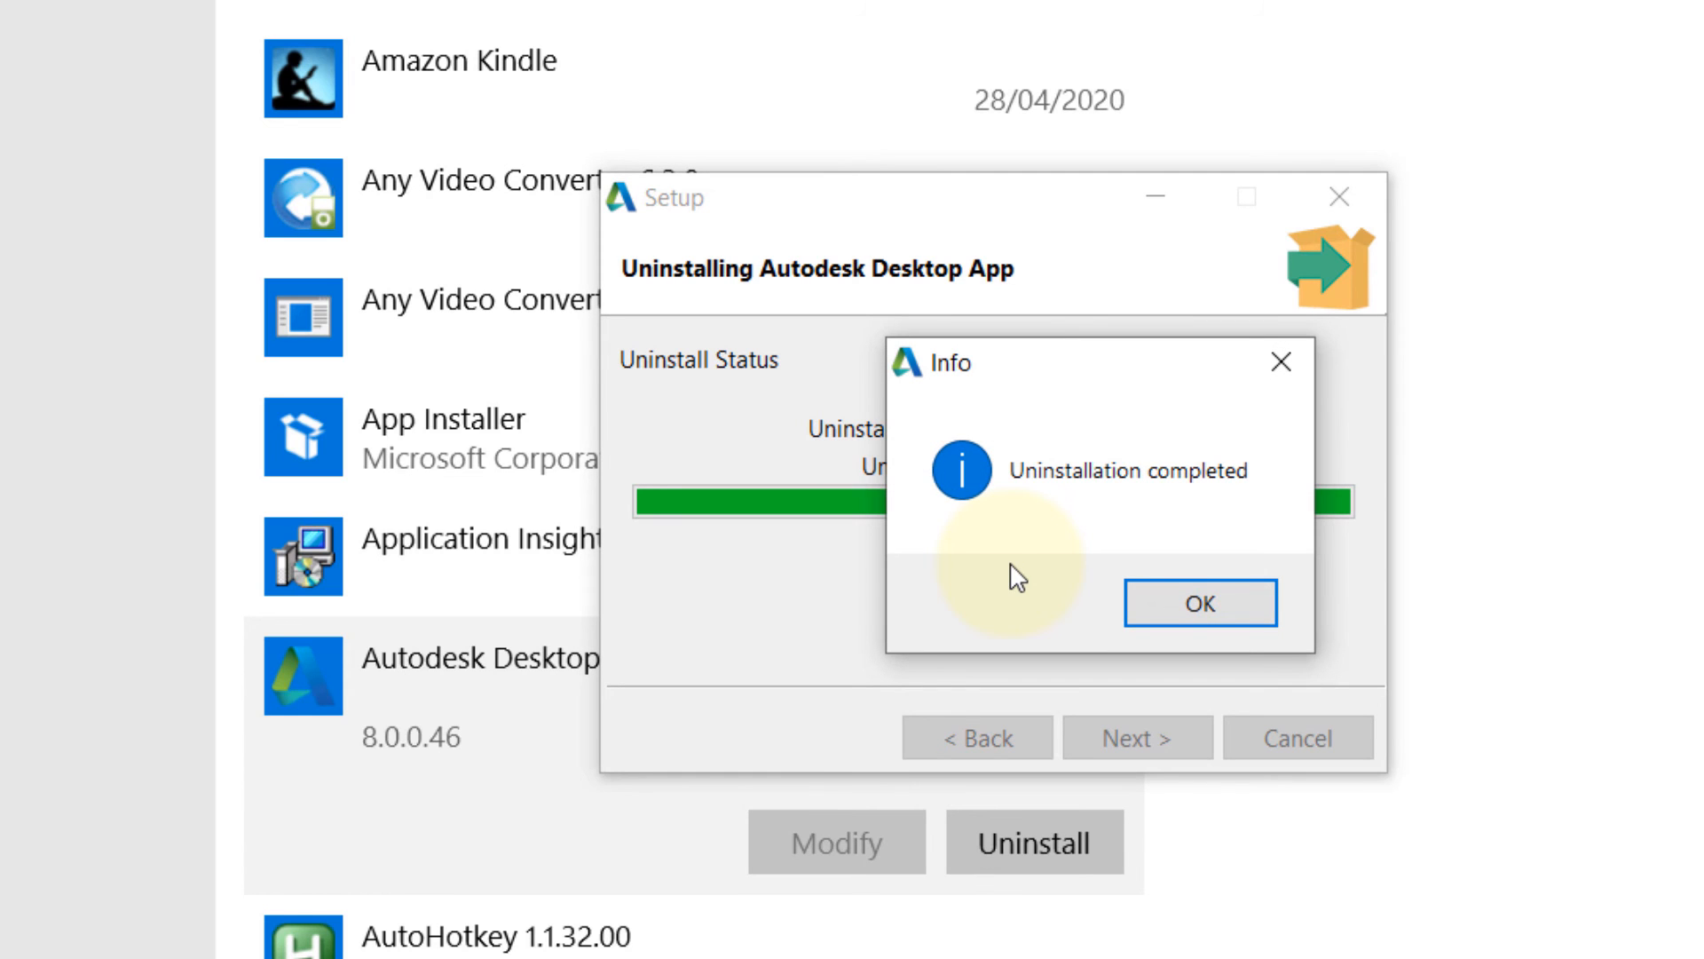
{"action": "left_click", "coordinate": [1198, 601]}
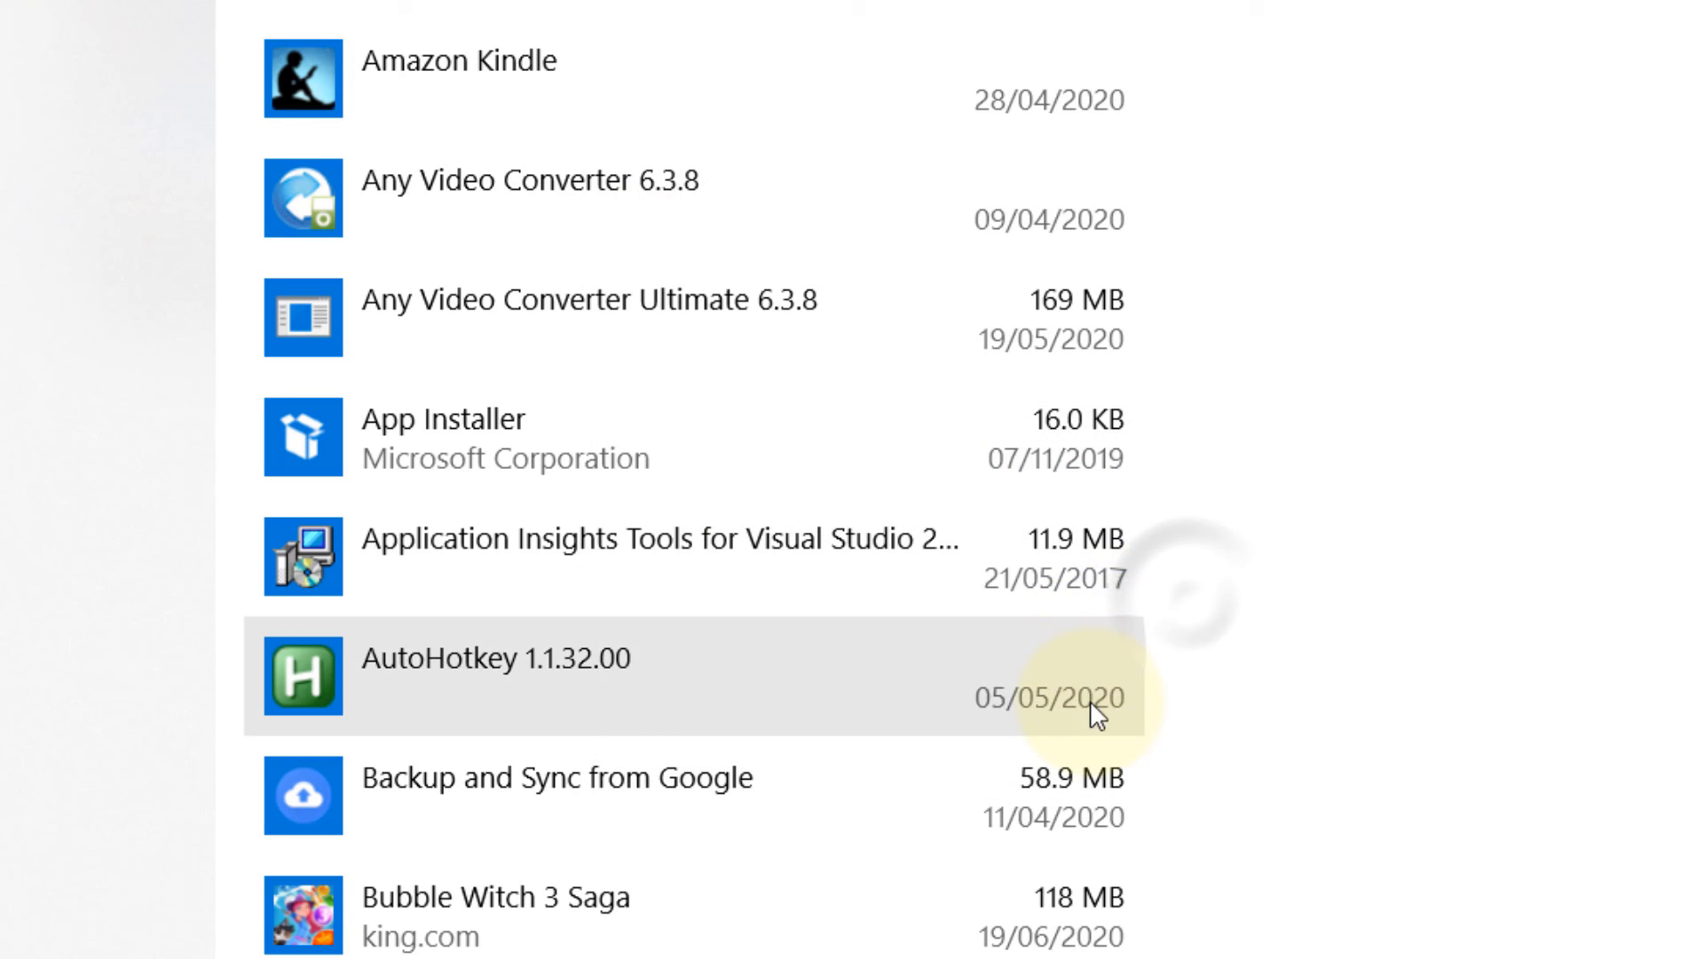